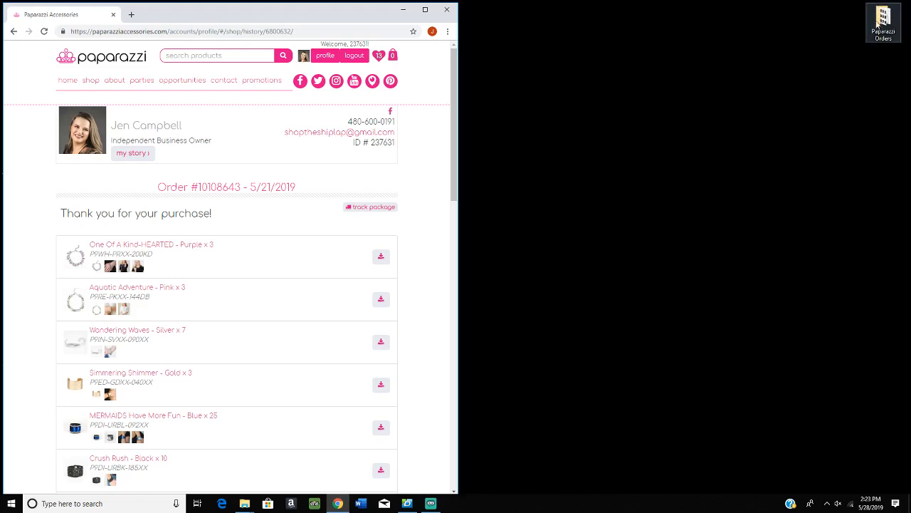
mouse_move(877, 26)
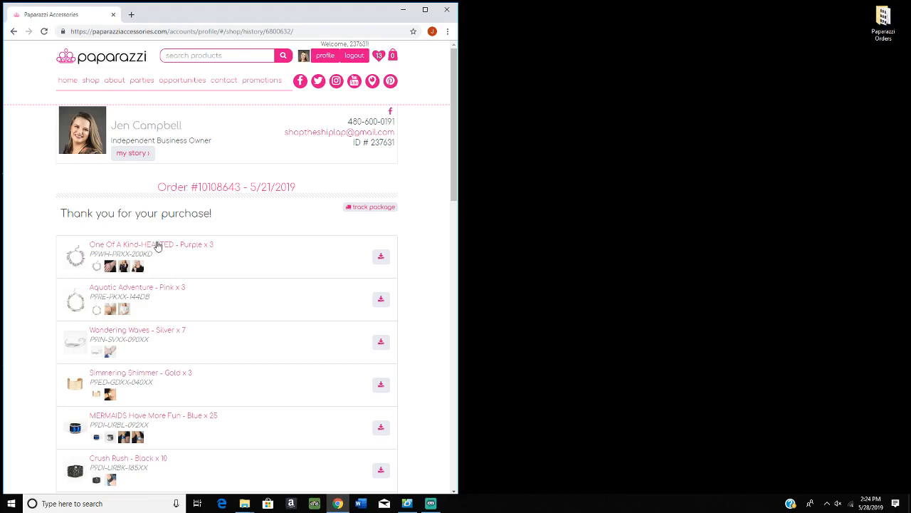
mouse_move(145, 267)
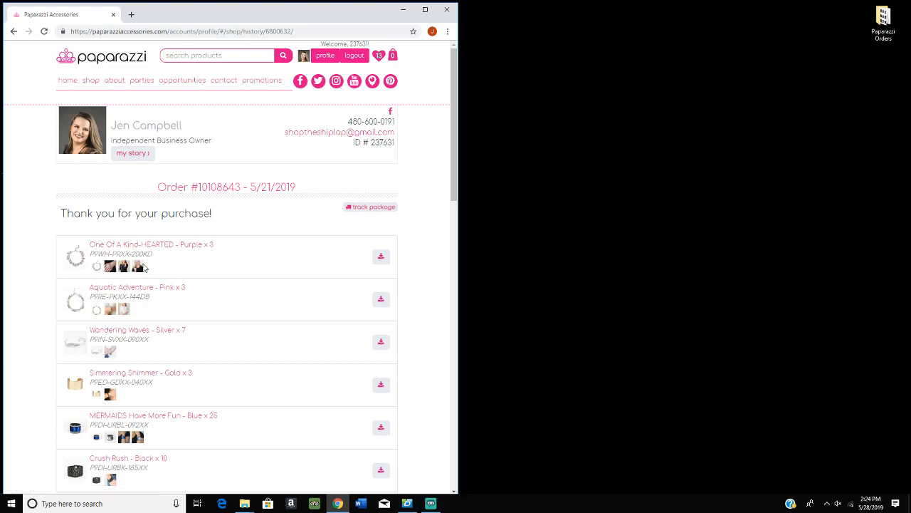
mouse_move(878, 56)
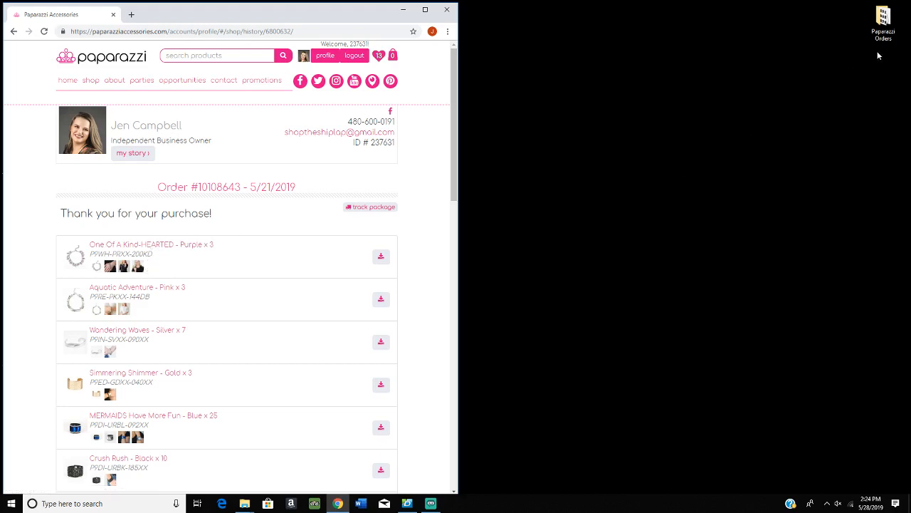
mouse_move(874, 57)
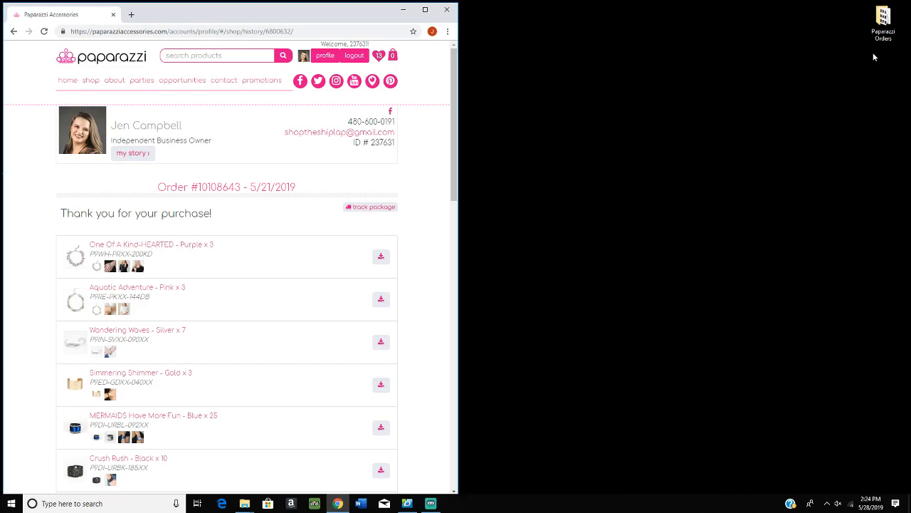
mouse_move(598, 179)
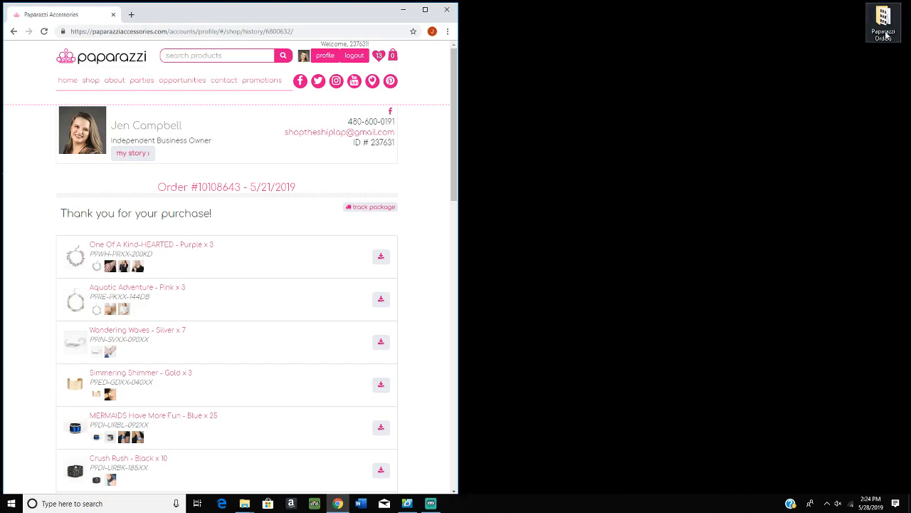
mouse_move(885, 36)
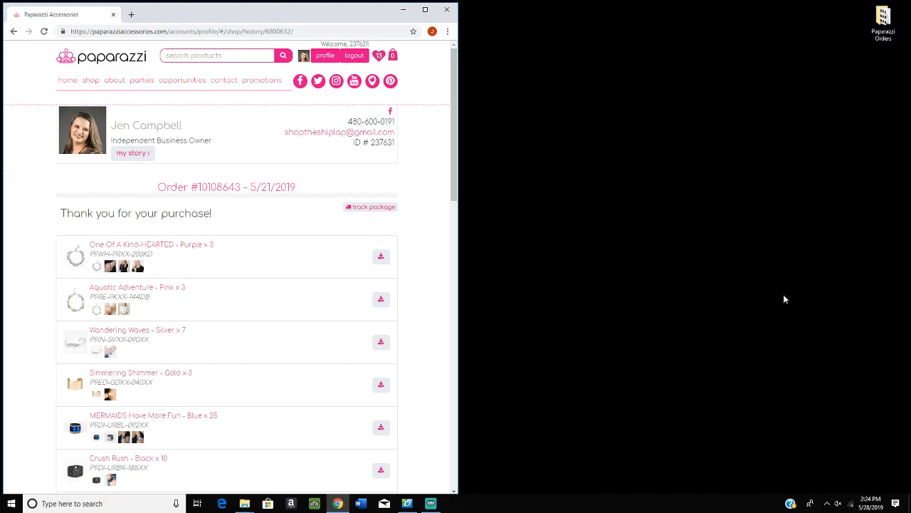
mouse_move(585, 225)
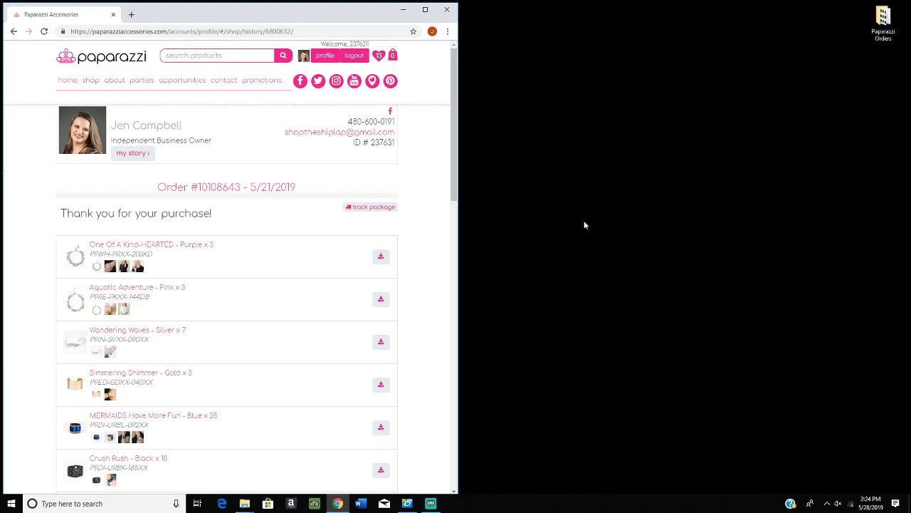
mouse_move(669, 444)
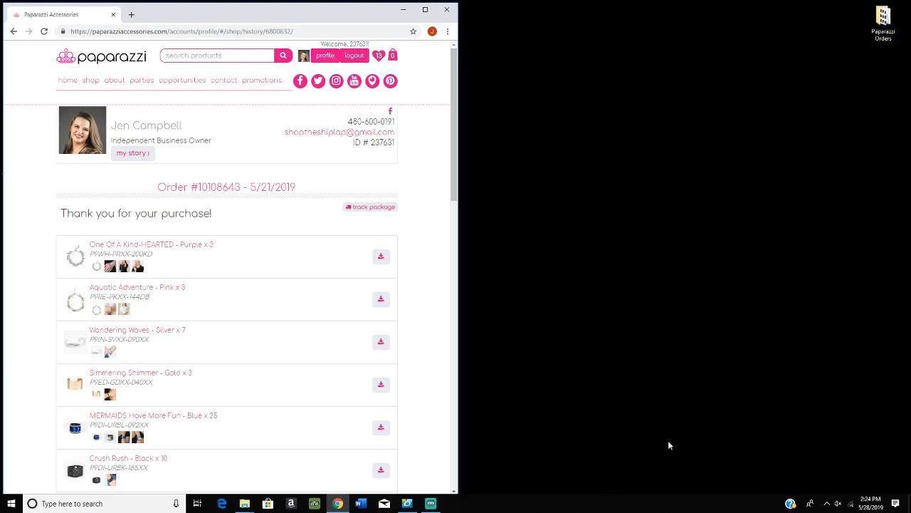
mouse_move(790, 24)
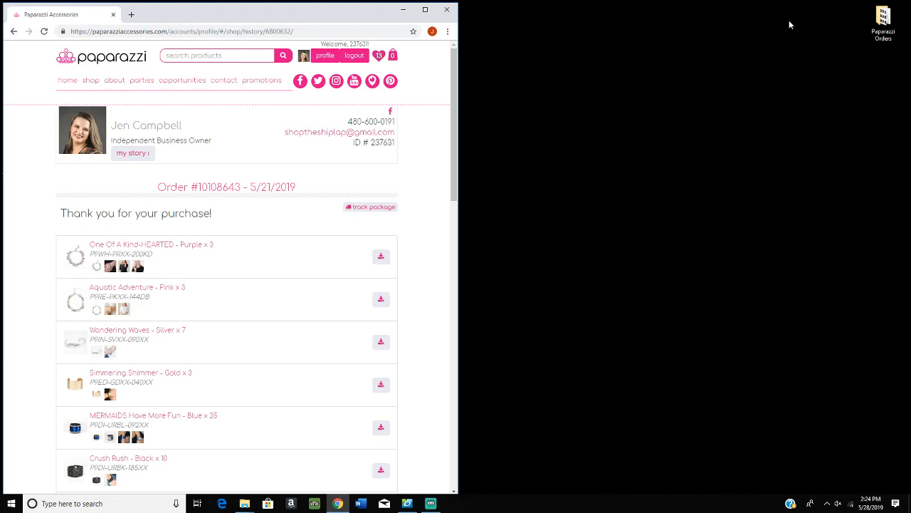
mouse_move(562, 153)
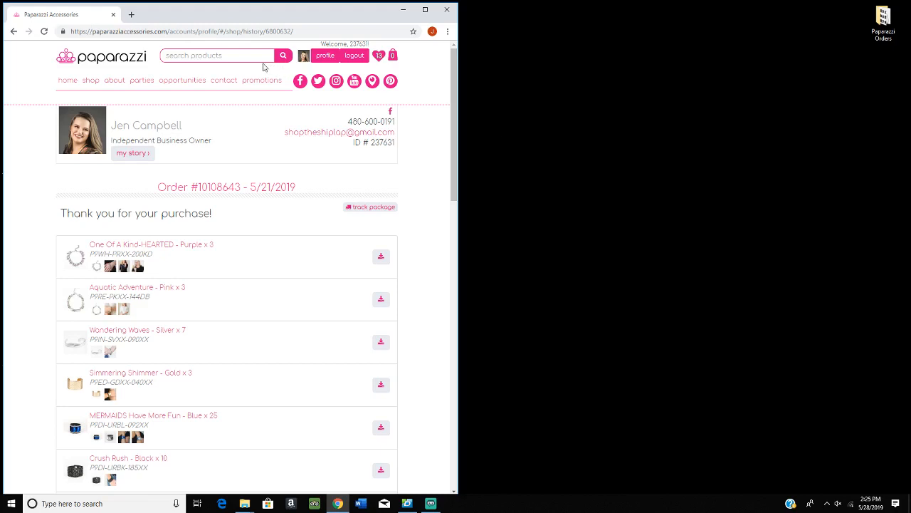
mouse_move(173, 256)
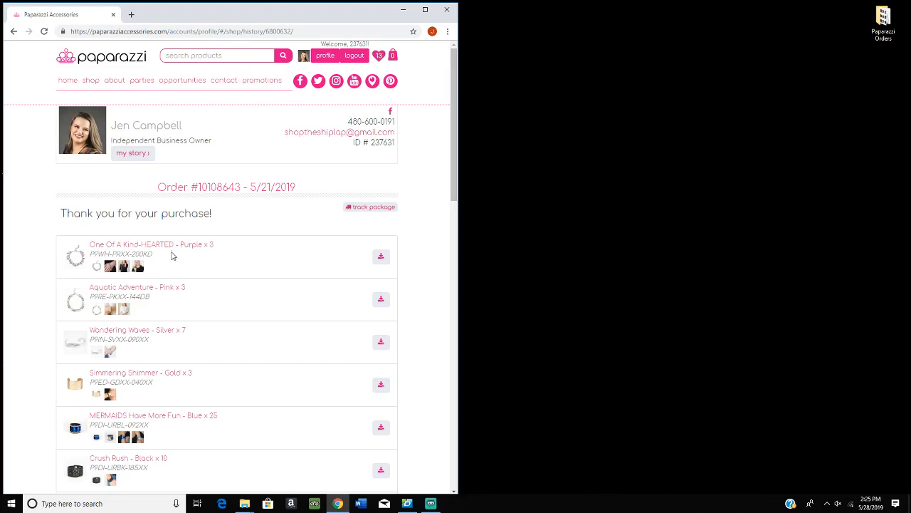
mouse_move(151, 245)
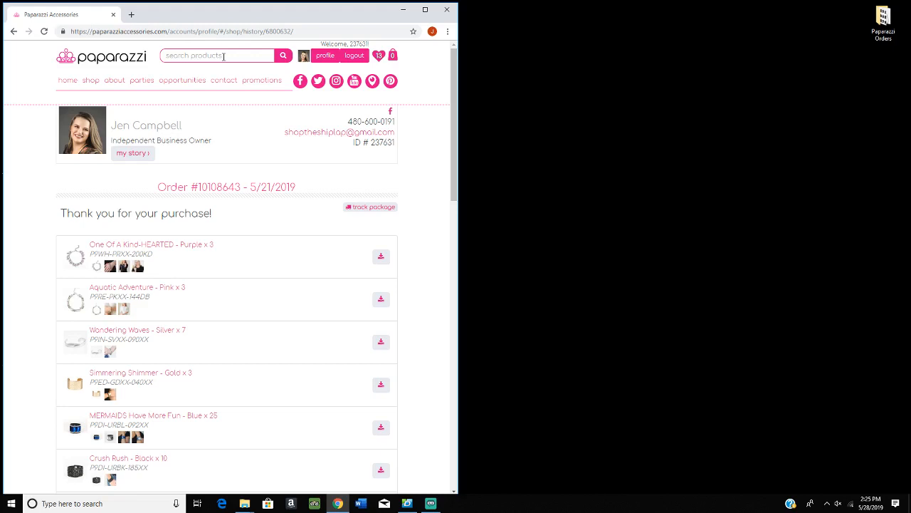
mouse_move(165, 242)
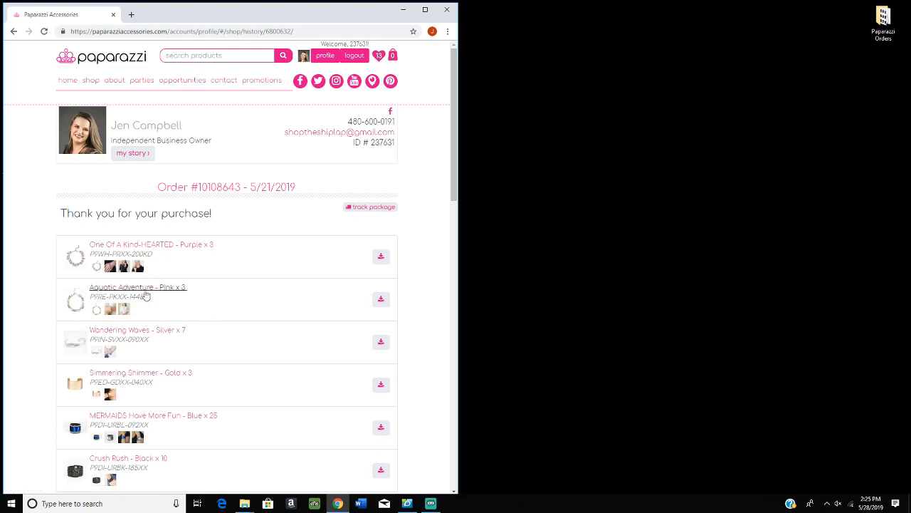
mouse_move(646, 242)
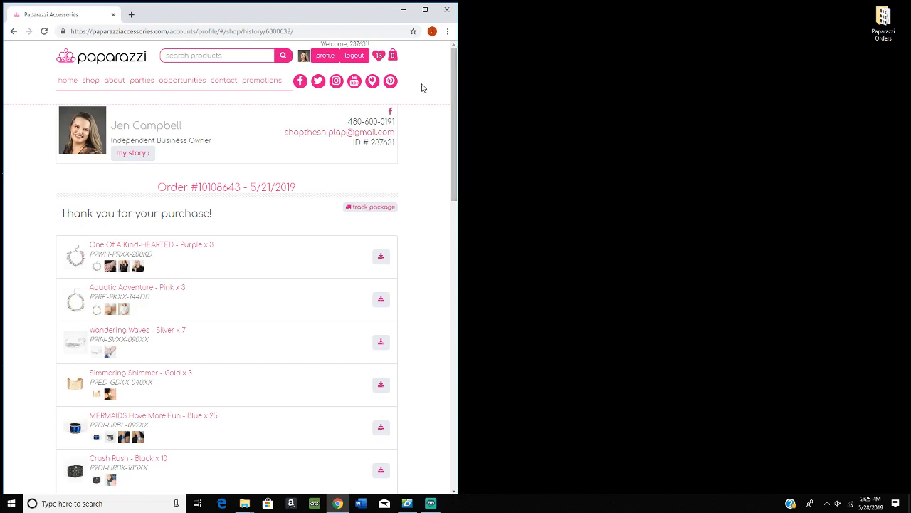
mouse_move(259, 322)
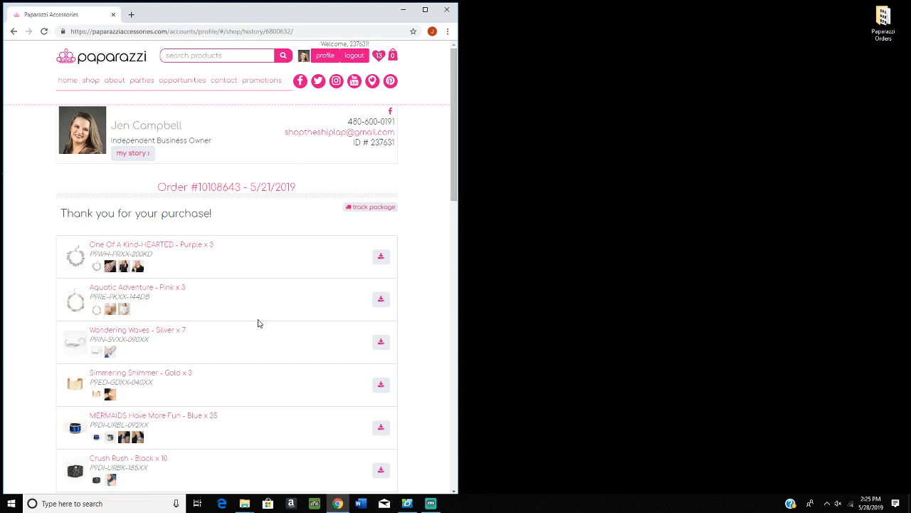
mouse_move(306, 205)
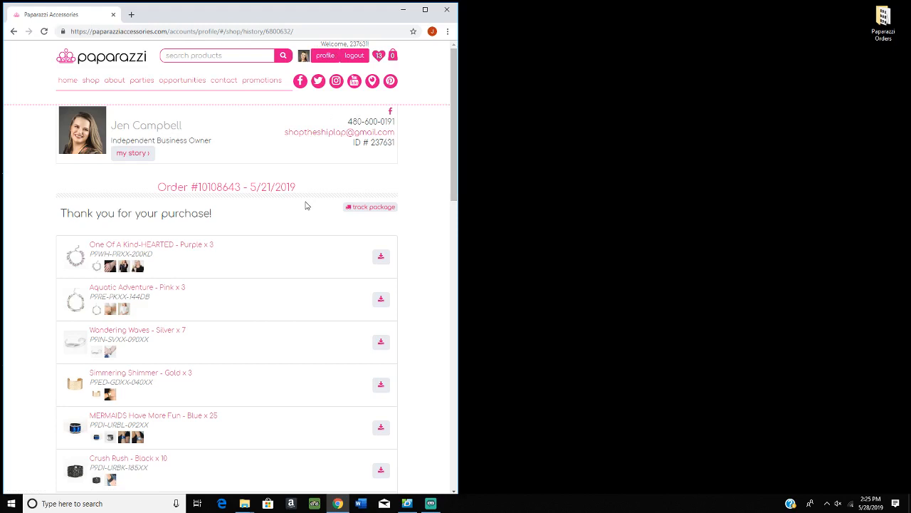
mouse_move(633, 230)
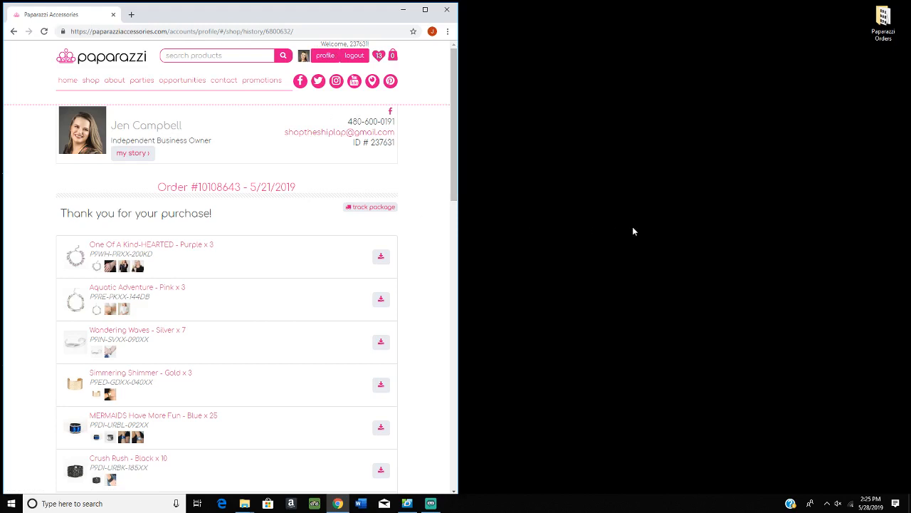
mouse_move(726, 141)
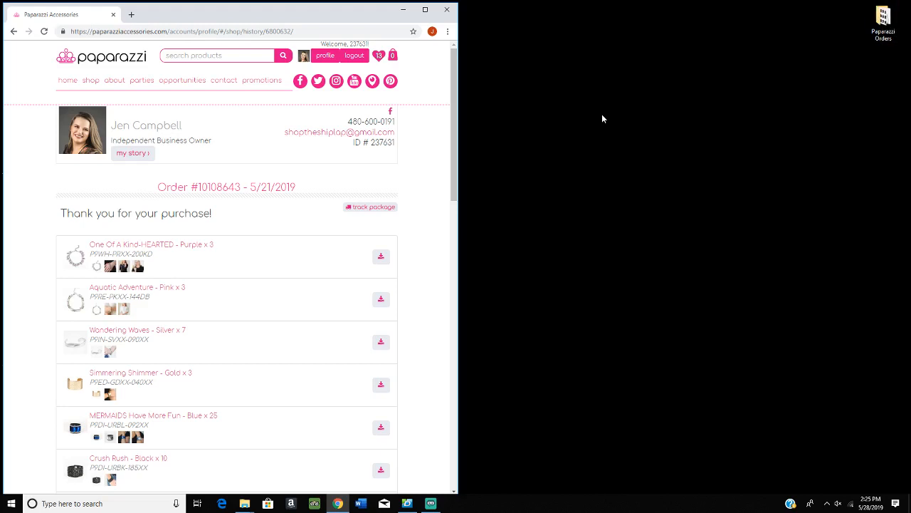
mouse_move(596, 62)
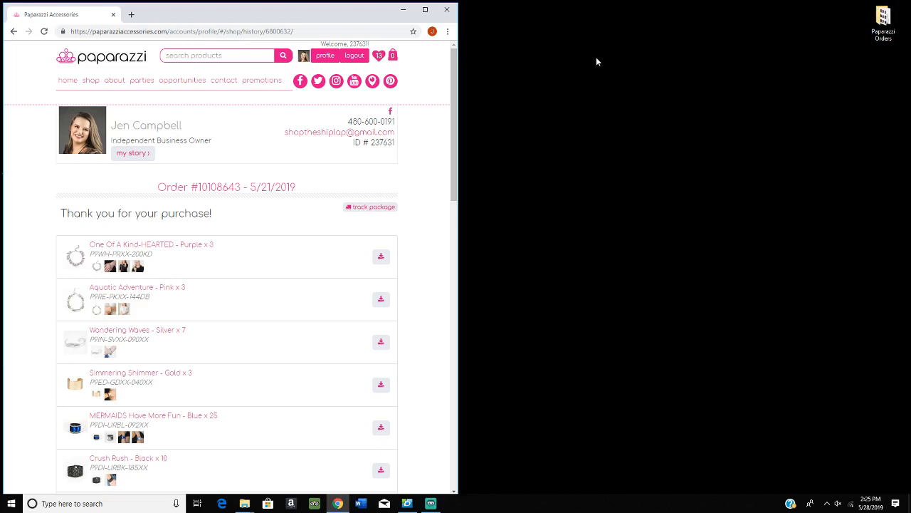
mouse_move(641, 151)
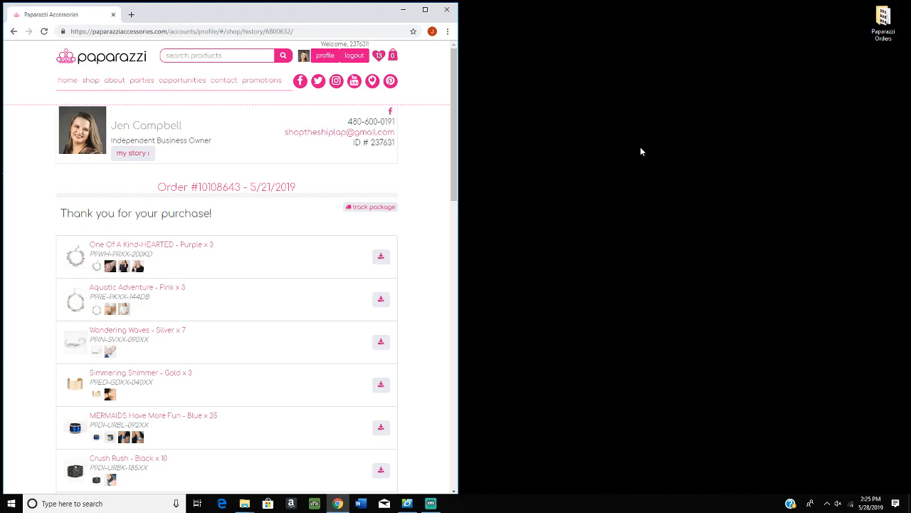
mouse_move(635, 145)
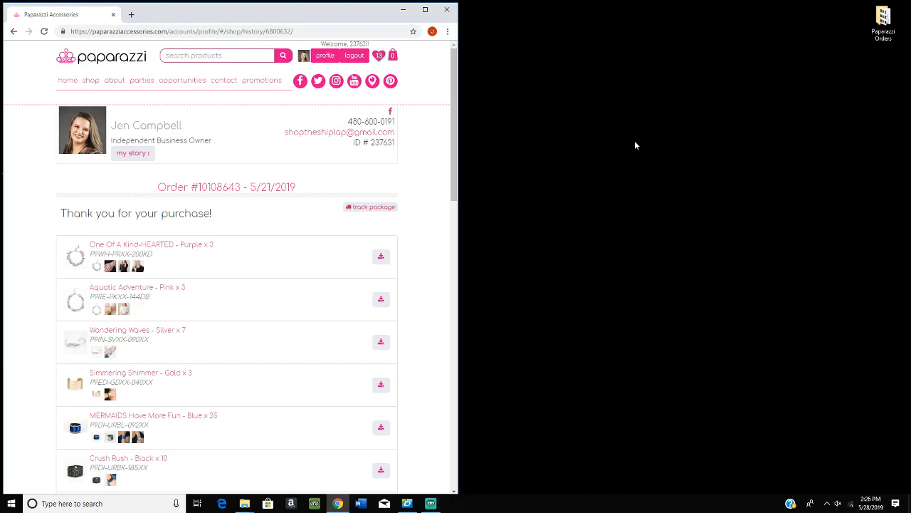
Create a second new folder on the desktop and name it 'Hello'
right_click(635, 145)
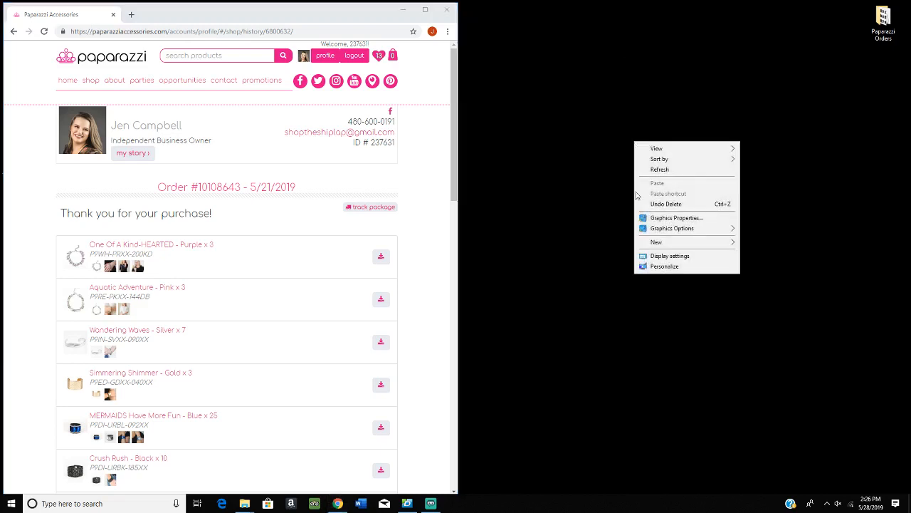
mouse_move(654, 242)
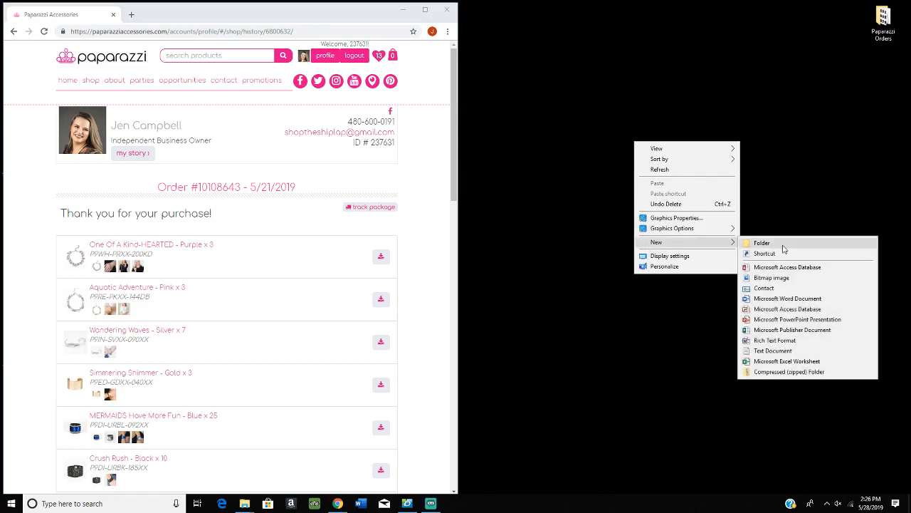
click(762, 242)
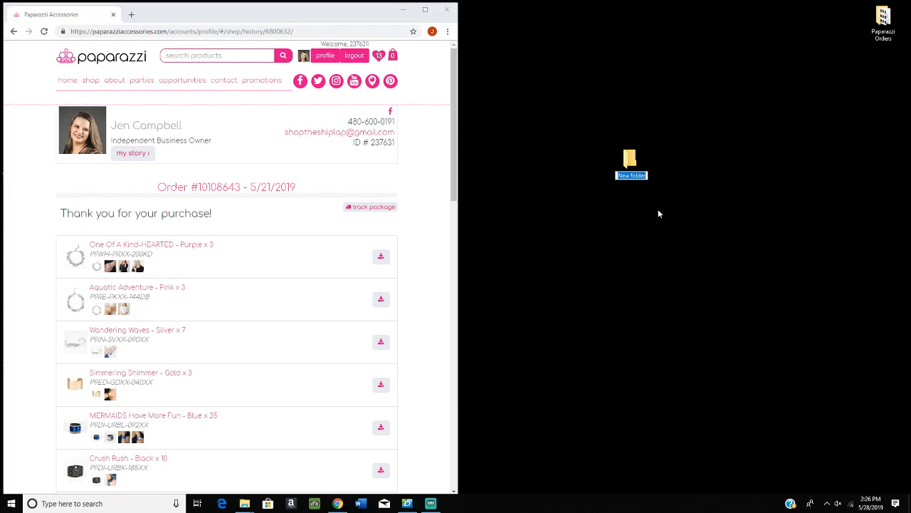
mouse_move(662, 187)
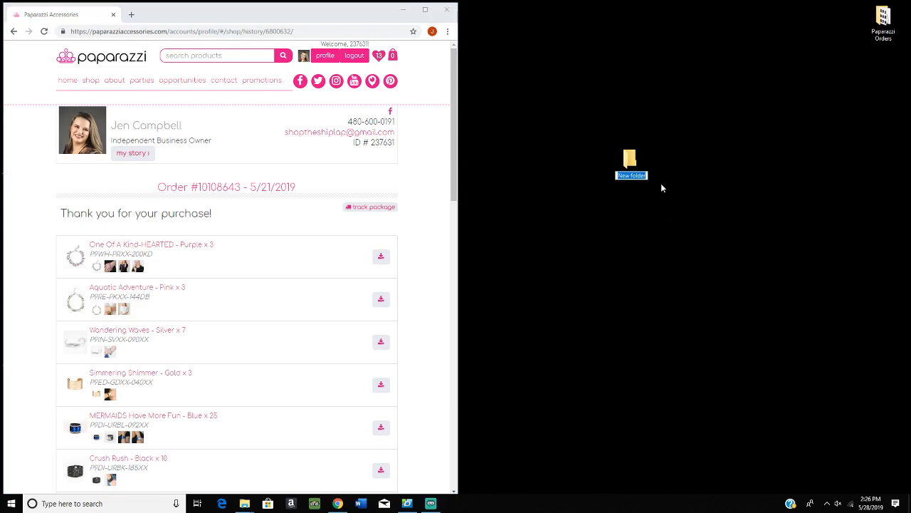
text(Hello)
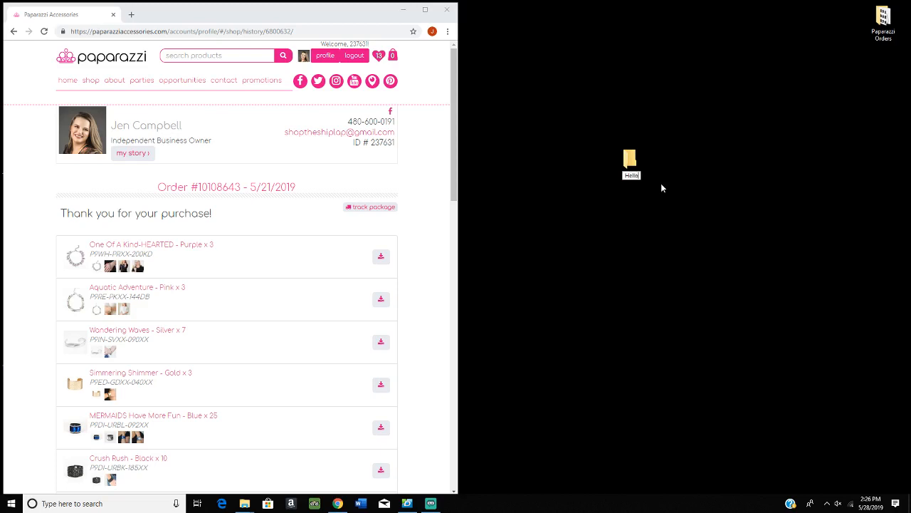
click(631, 160)
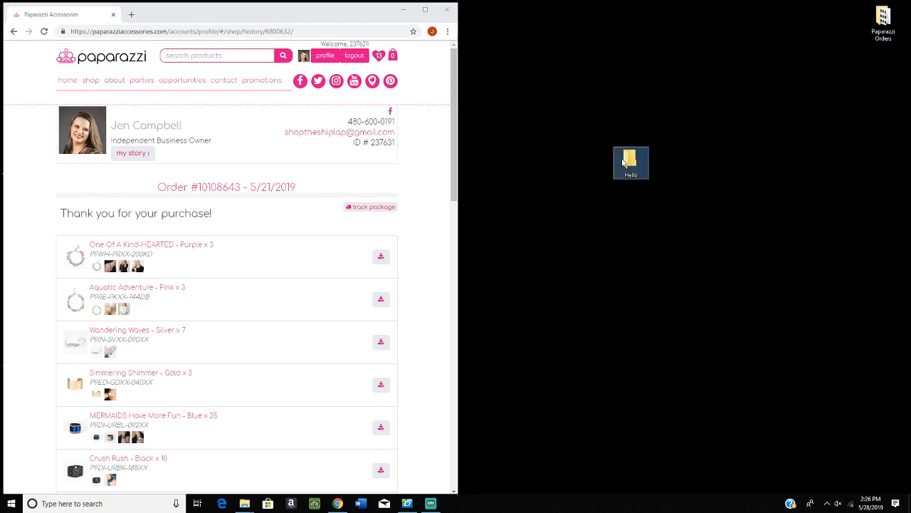
mouse_move(630, 158)
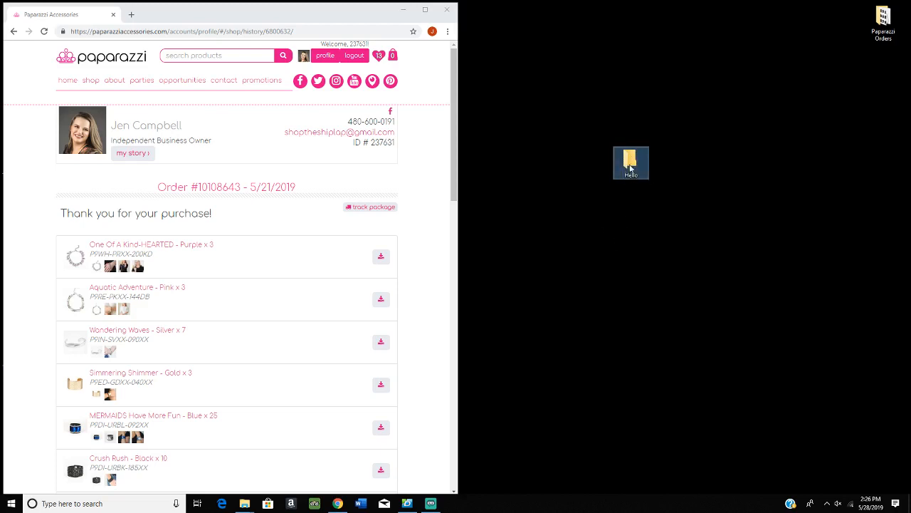
Bring up the right-click options for the Paparazzi Orders folder on the desktop
right_click(631, 162)
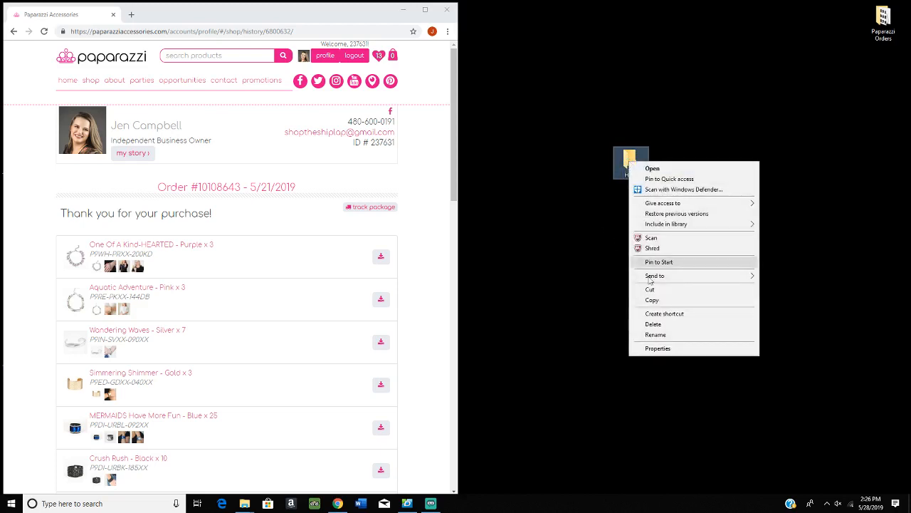
mouse_move(658, 313)
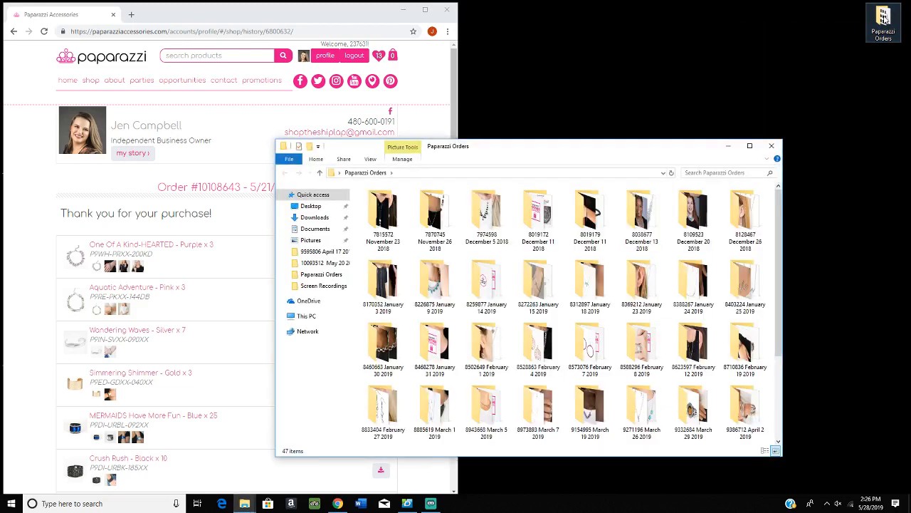
Search the Paparazzi Orders folder in File Explorer for 'basic'
click(382, 214)
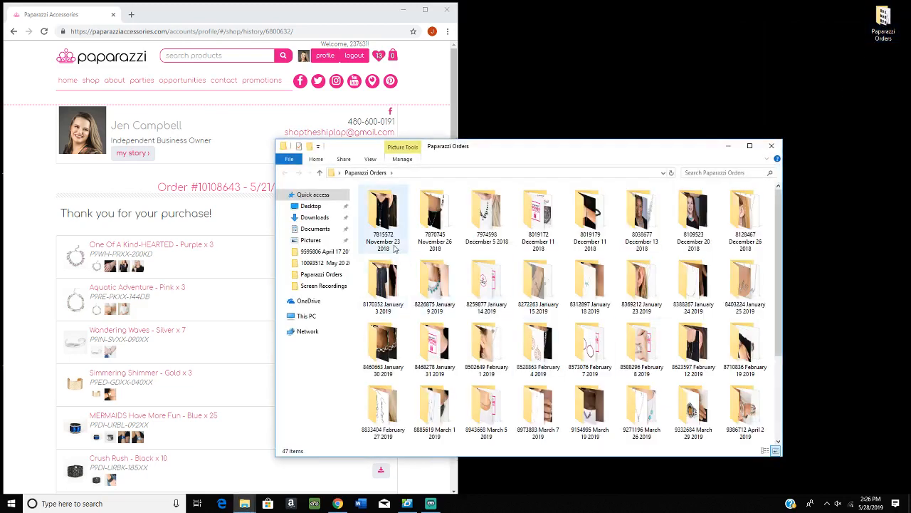
mouse_move(381, 216)
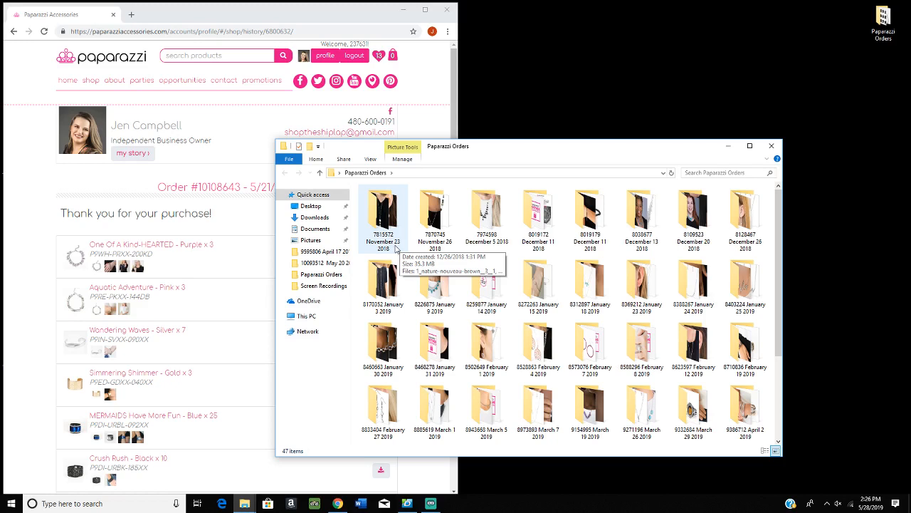
mouse_move(399, 174)
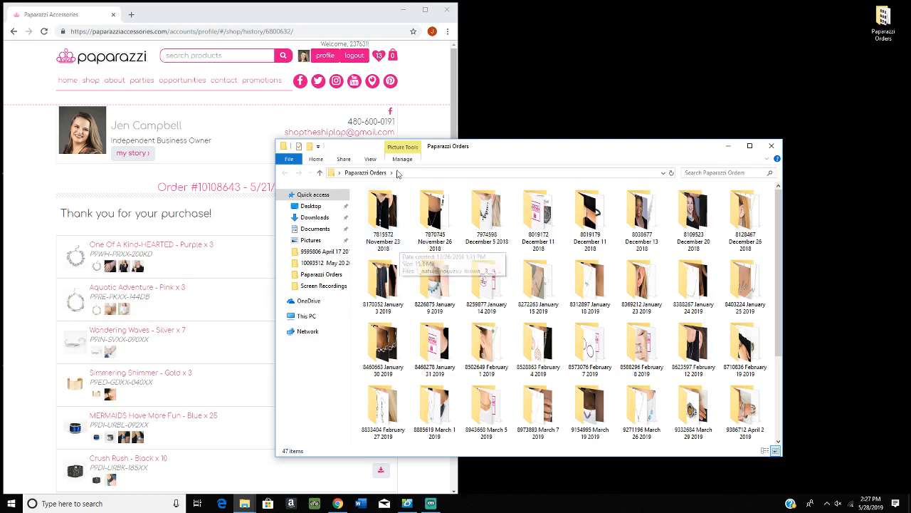
click(712, 173)
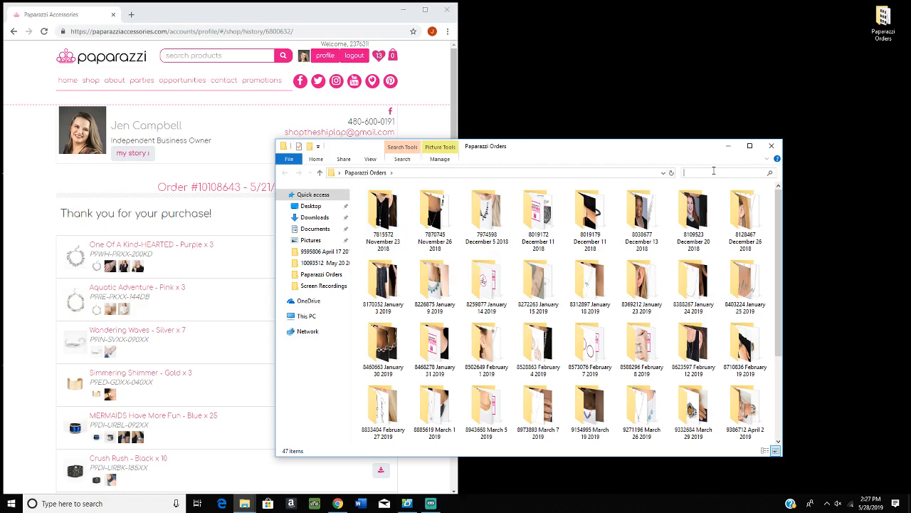
text(basic)
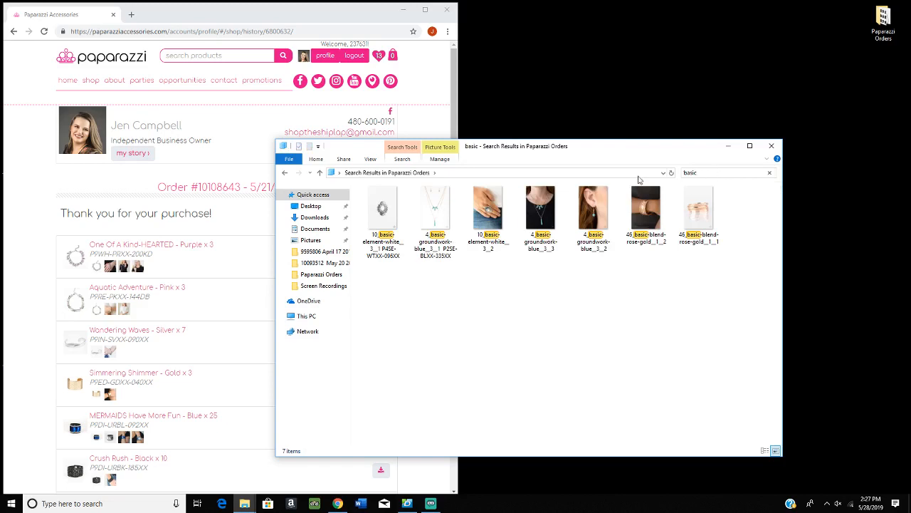
mouse_move(436, 207)
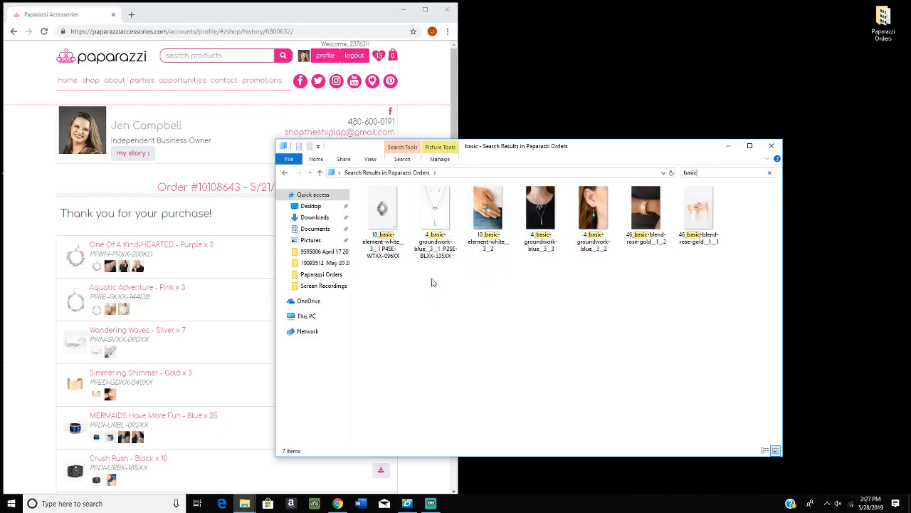
Check the details of the blue groundwork and rose-gold blend images among the seven results
click(435, 211)
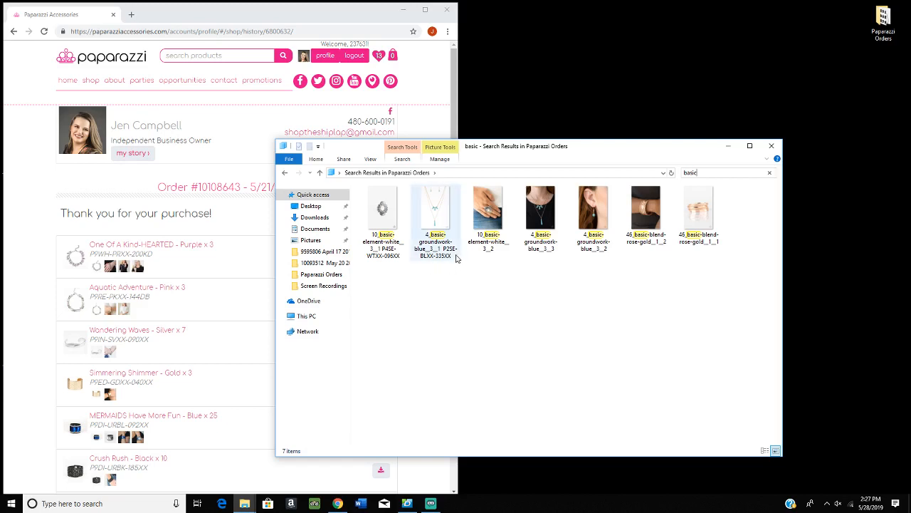
mouse_move(436, 220)
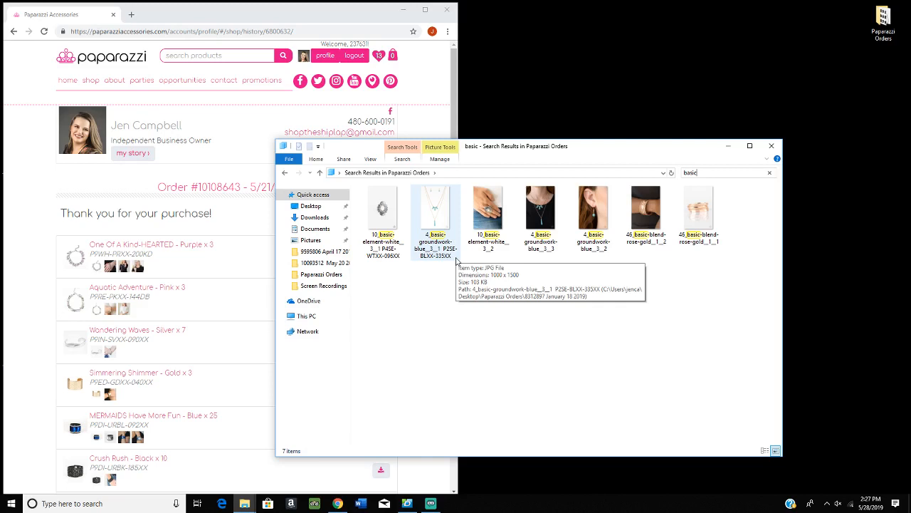
mouse_move(401, 170)
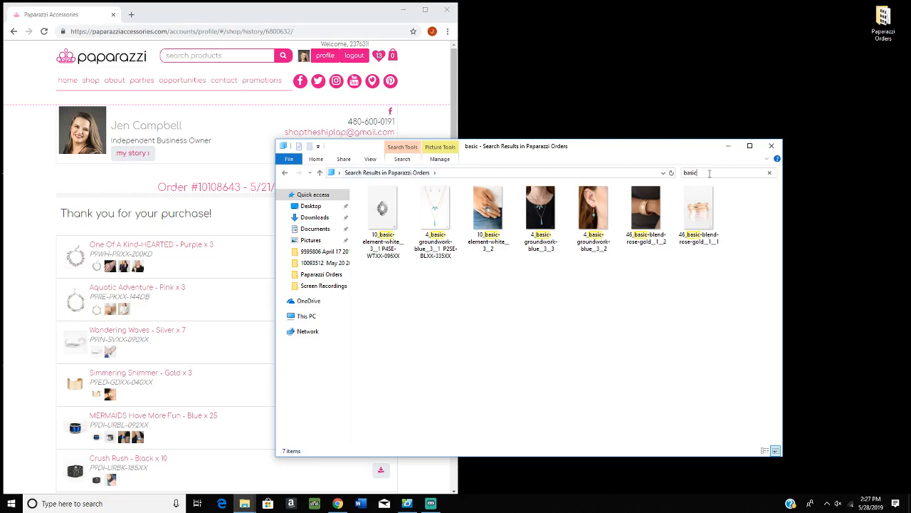
click(699, 208)
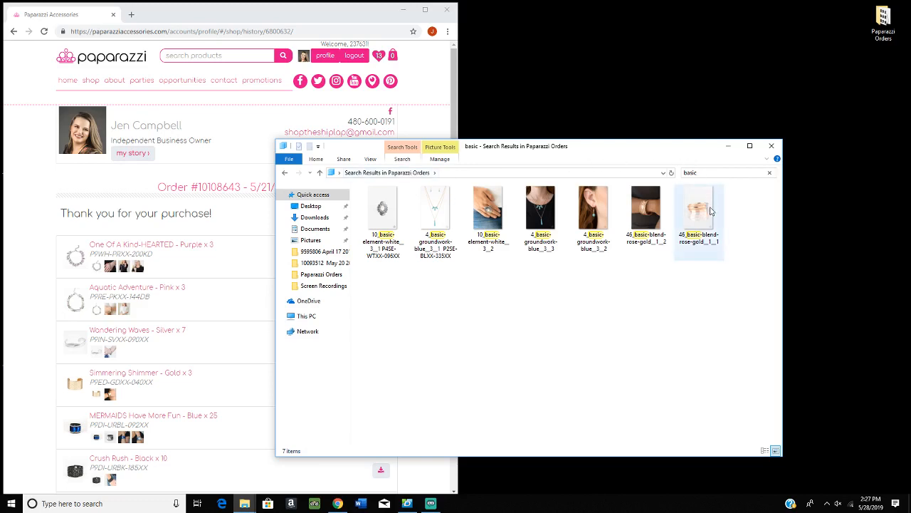
mouse_move(697, 214)
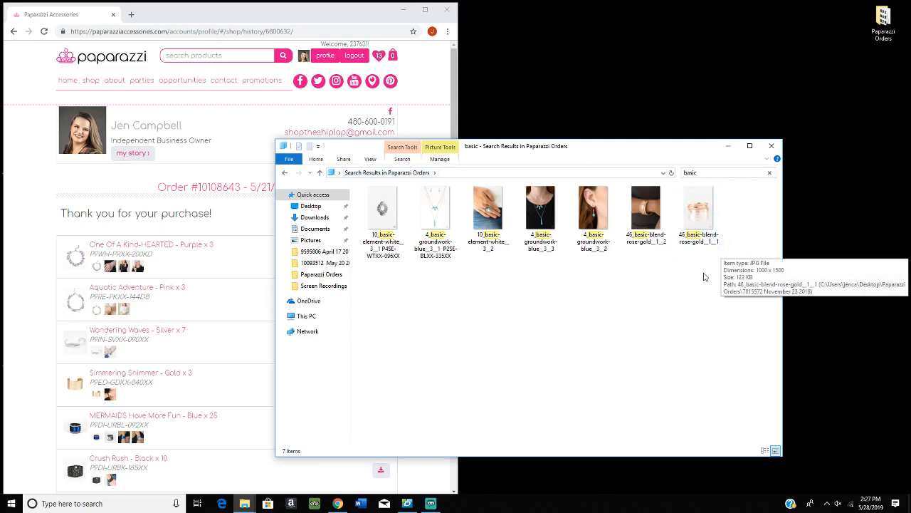
mouse_move(441, 265)
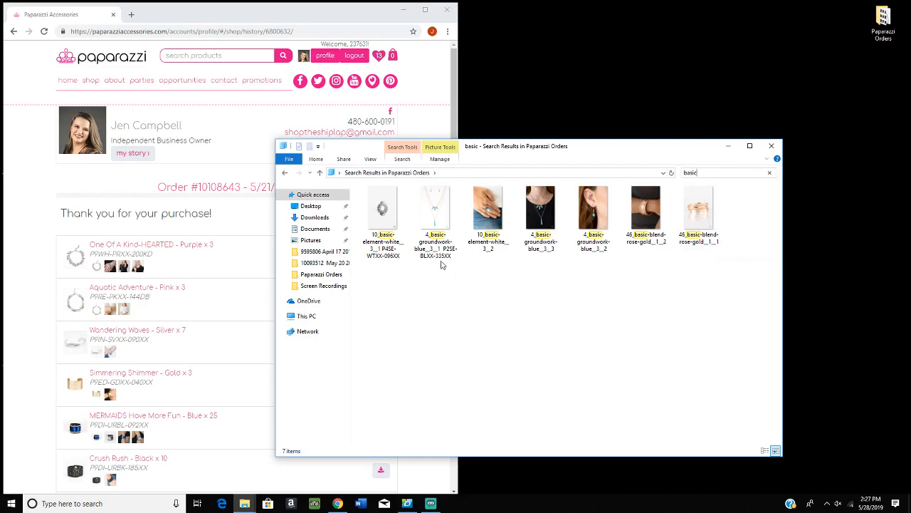
mouse_move(436, 214)
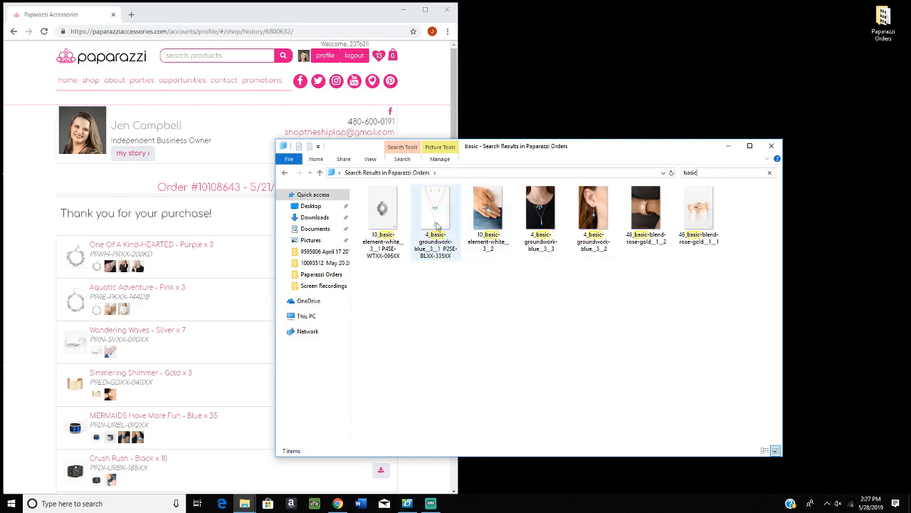
mouse_move(436, 206)
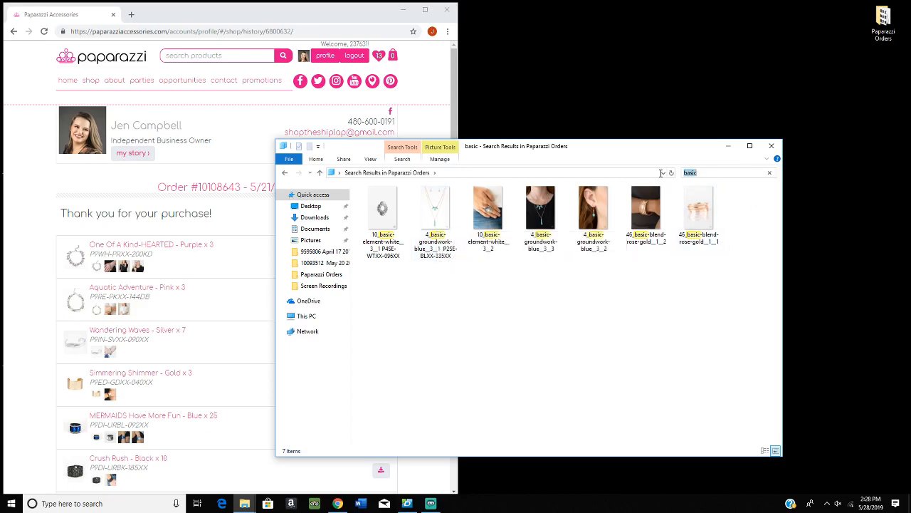
mouse_move(633, 177)
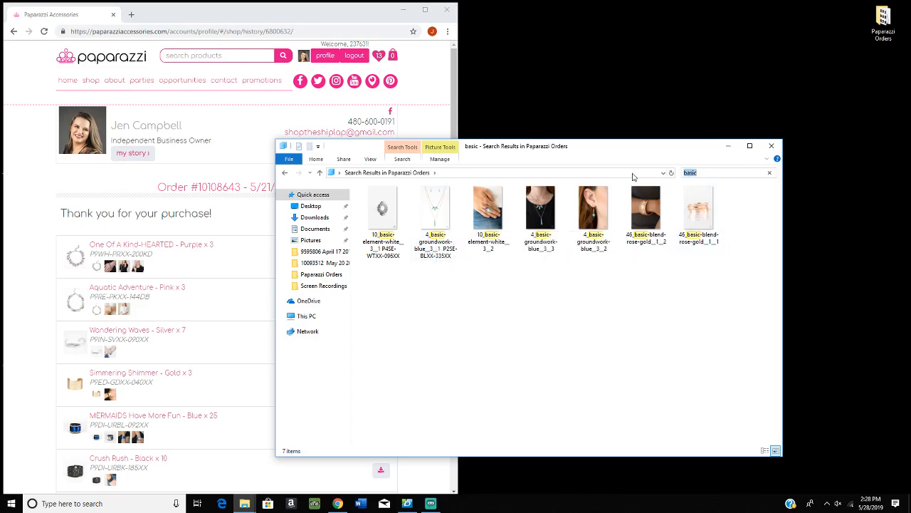
Clear the search and scroll to the bottom of the full 47-item Paparazzi Orders list
click(769, 172)
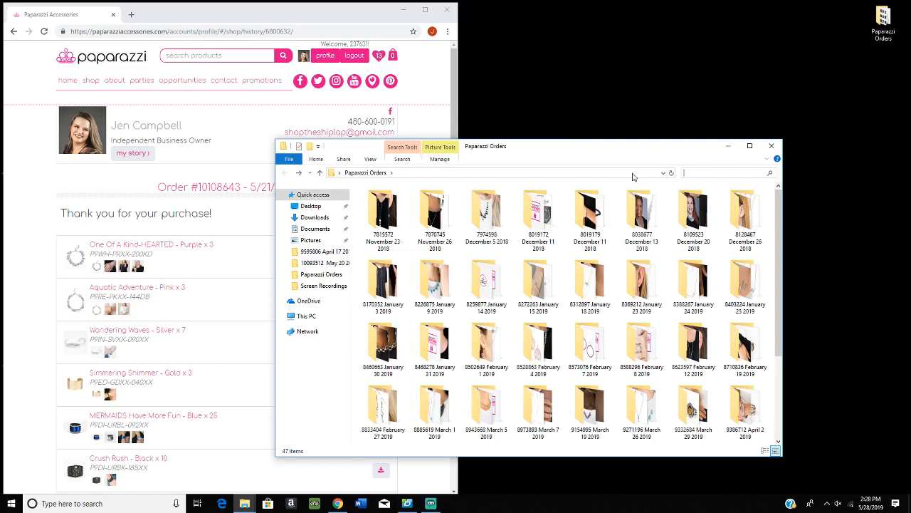
mouse_move(649, 166)
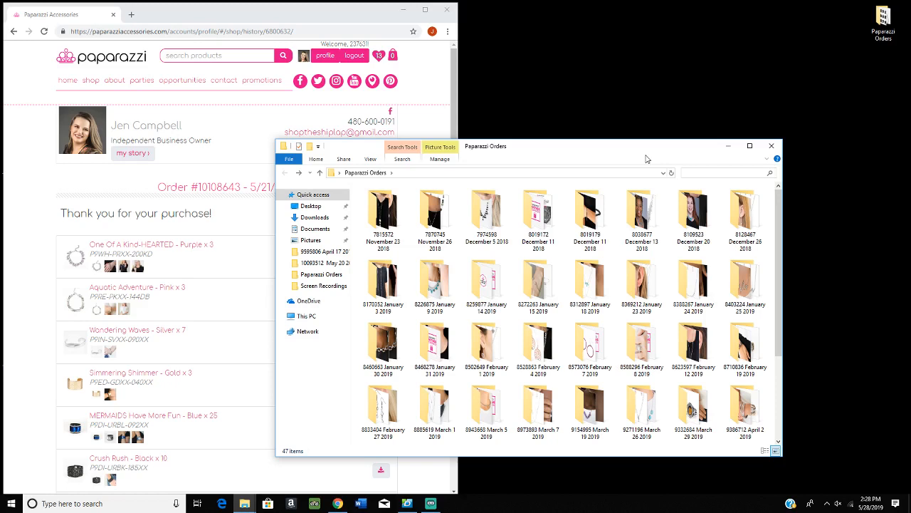
mouse_move(707, 156)
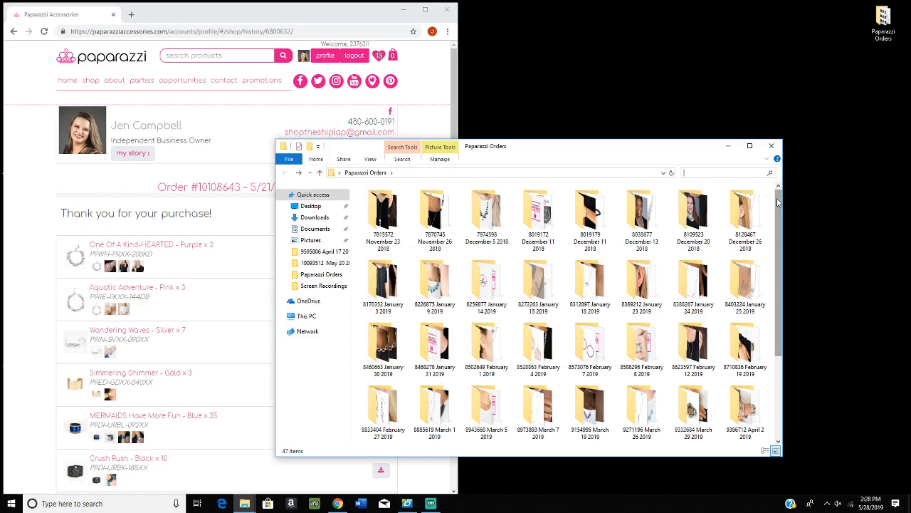
mouse_move(796, 216)
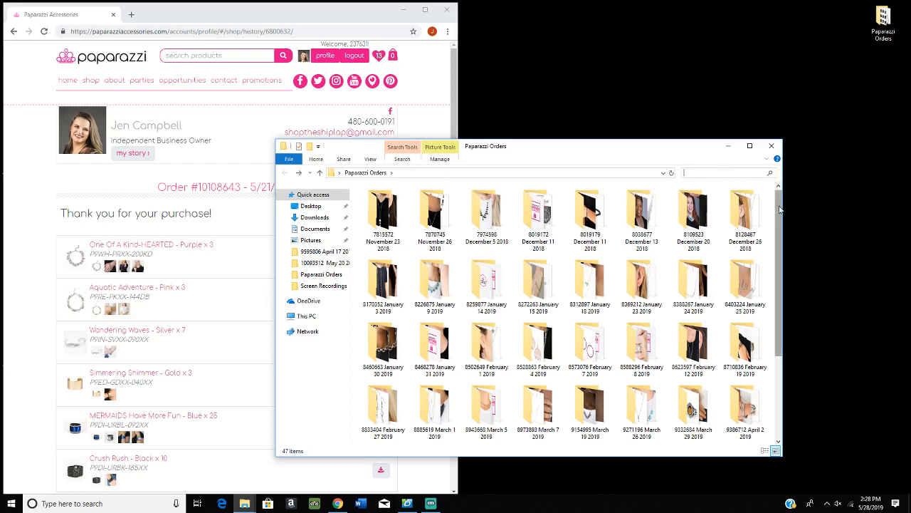
scroll(down, 3)
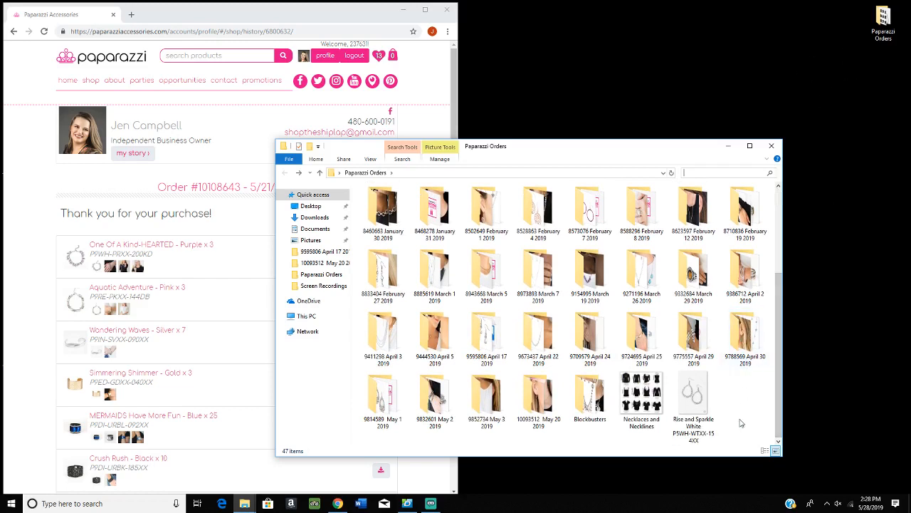
right_click(737, 393)
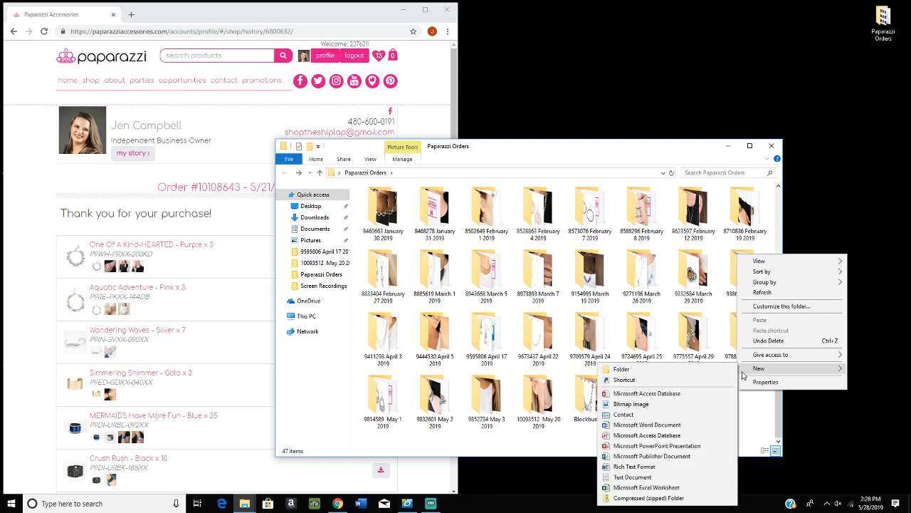
click(620, 369)
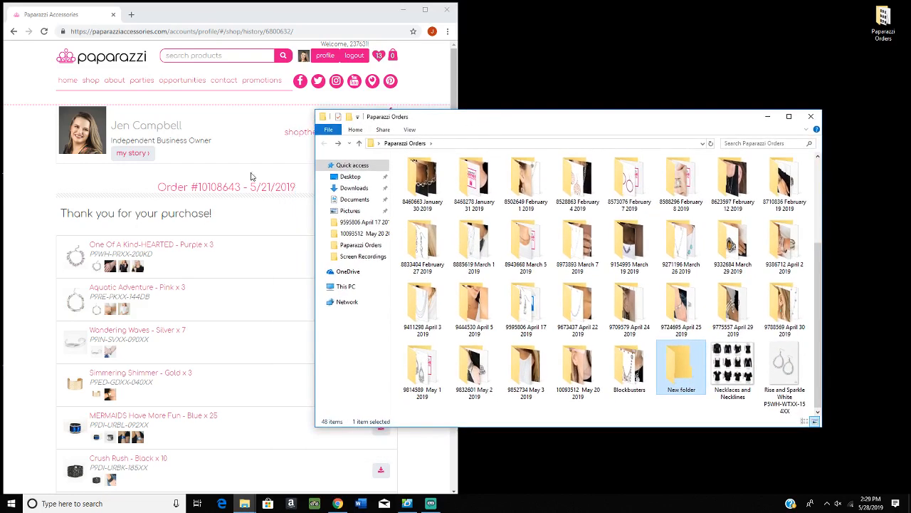
mouse_move(680, 368)
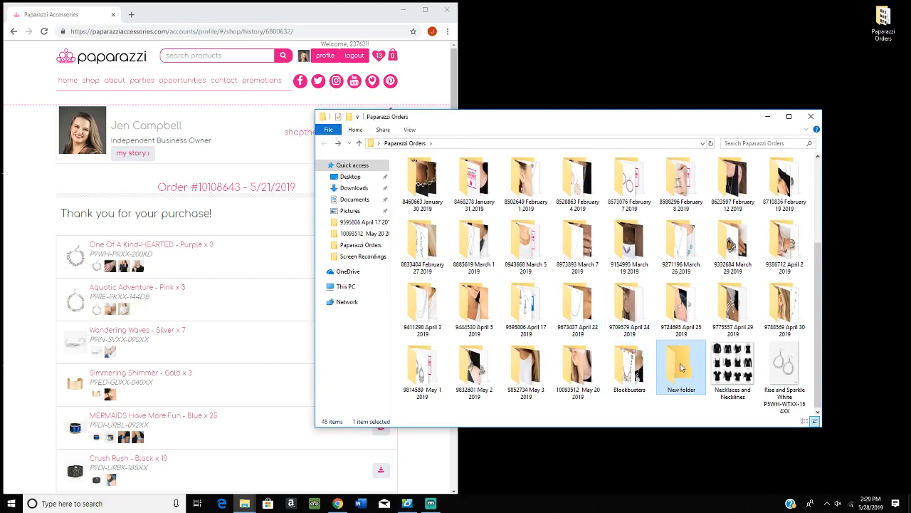
mouse_move(681, 367)
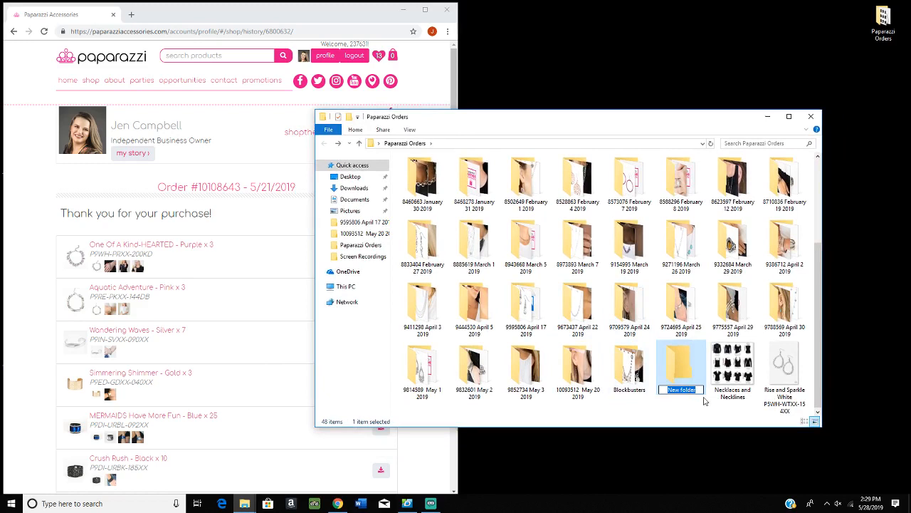
mouse_move(699, 405)
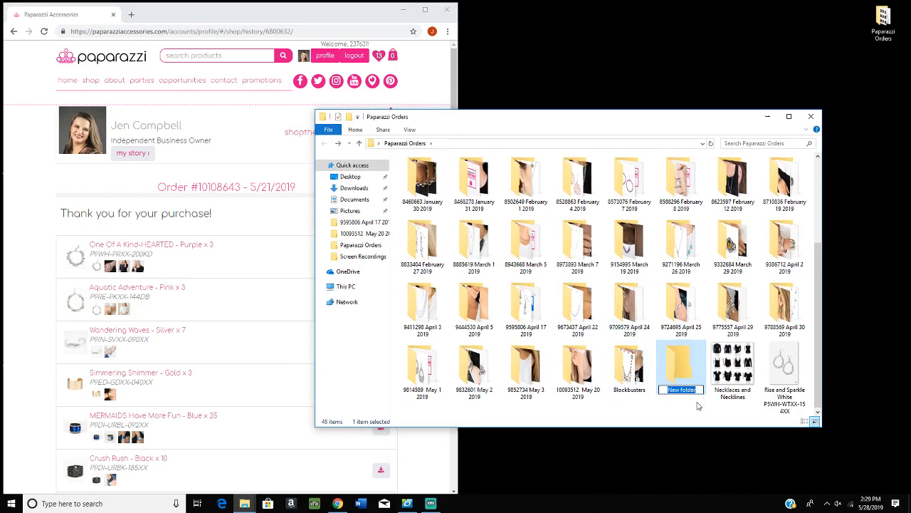
text(10108643 May 21 2019)
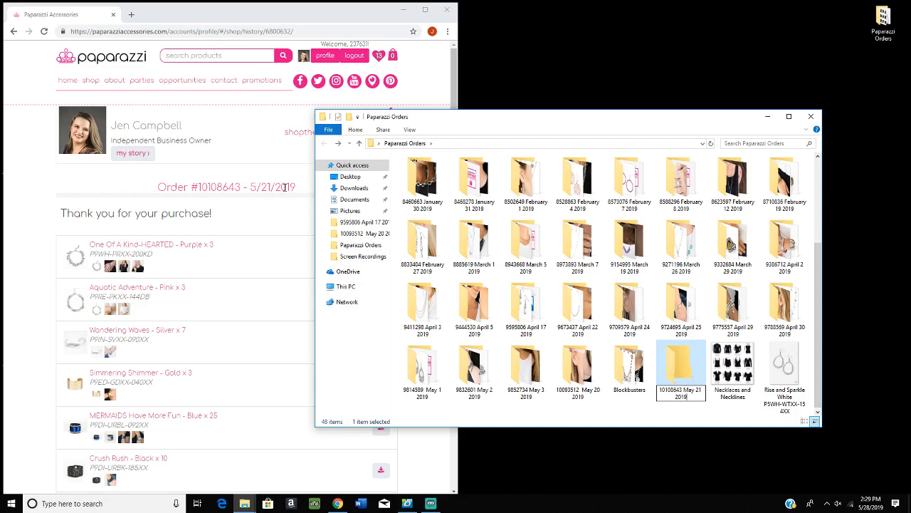
mouse_move(647, 411)
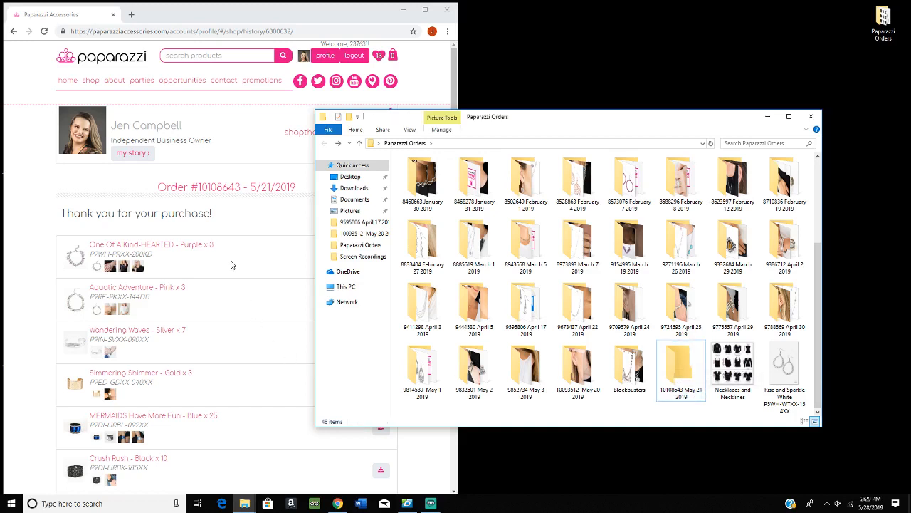
mouse_move(266, 268)
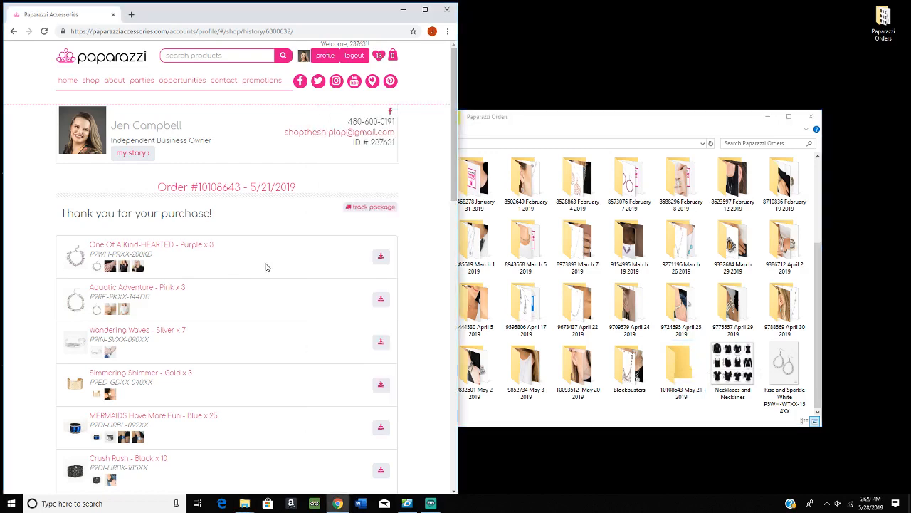
At the bottom of order #10108643, keep Featured, Additional and Complete Look Images checked for 52 images
scroll(down, 3)
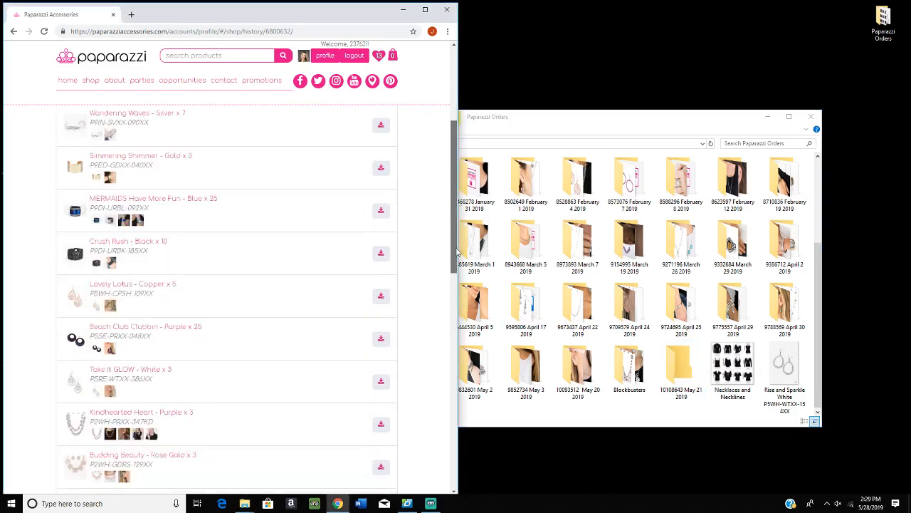
scroll(down, 3)
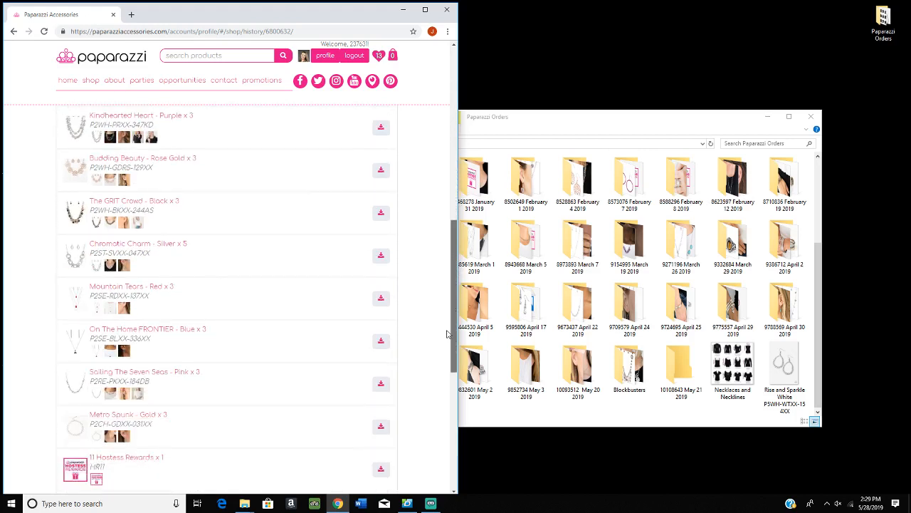
scroll(down, 3)
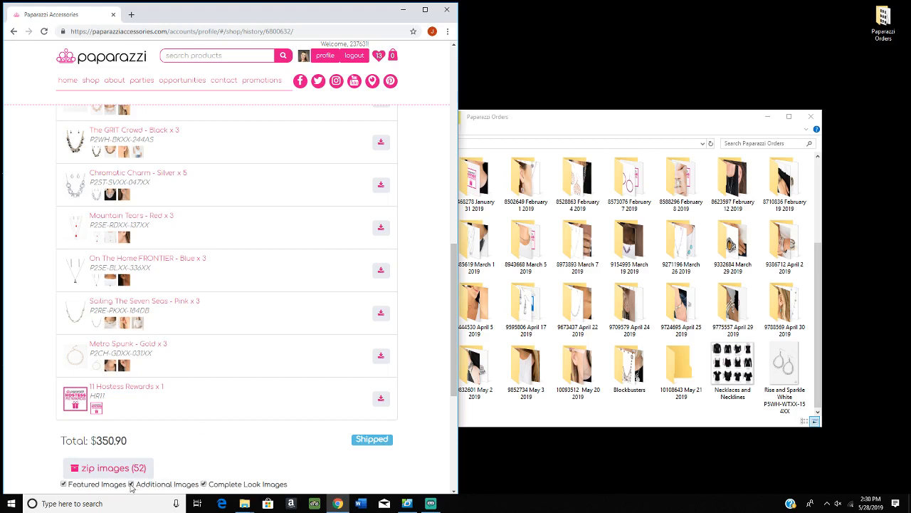
click(131, 484)
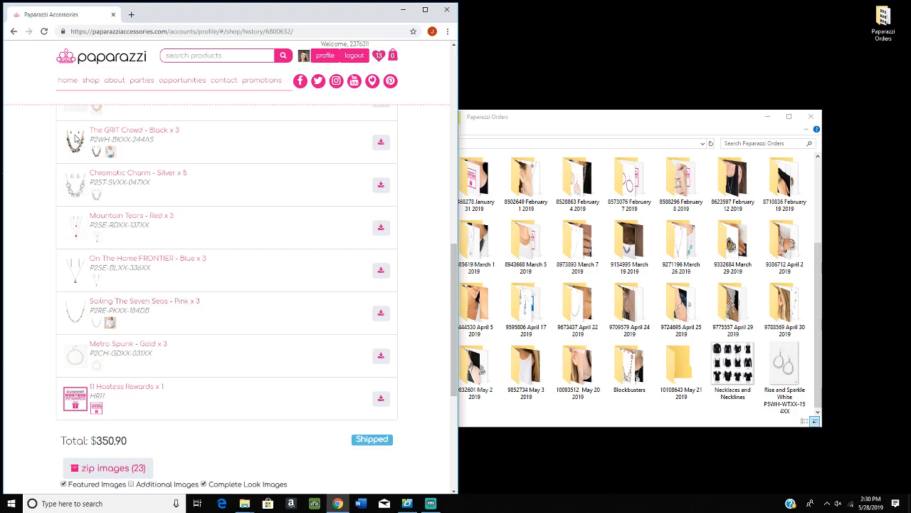
mouse_move(74, 372)
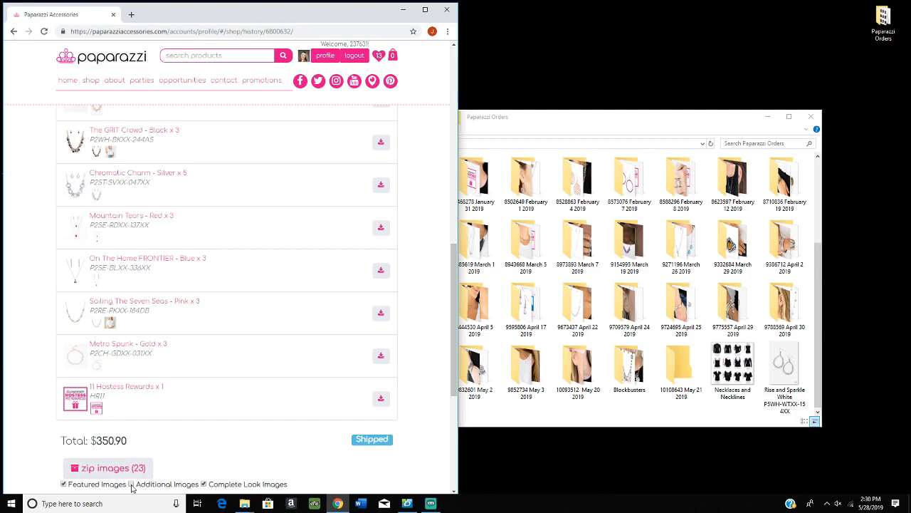
click(131, 484)
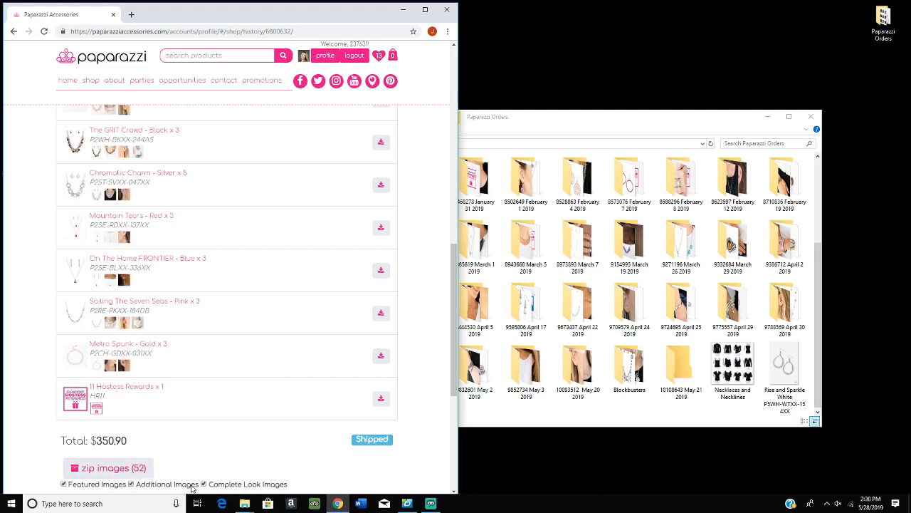
click(204, 485)
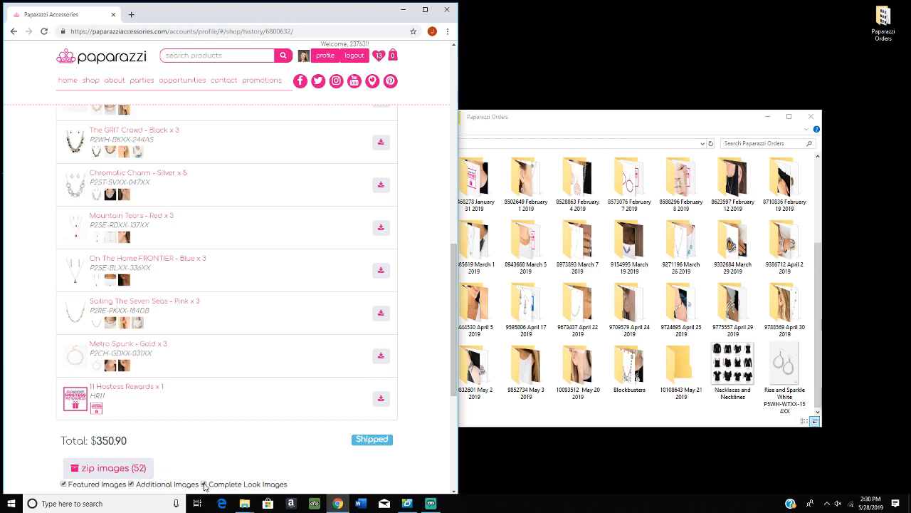
click(205, 484)
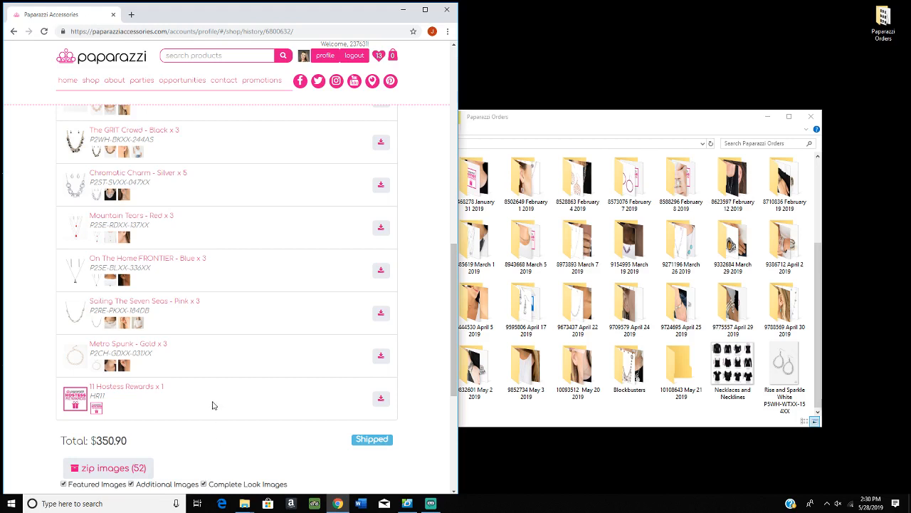
mouse_move(219, 400)
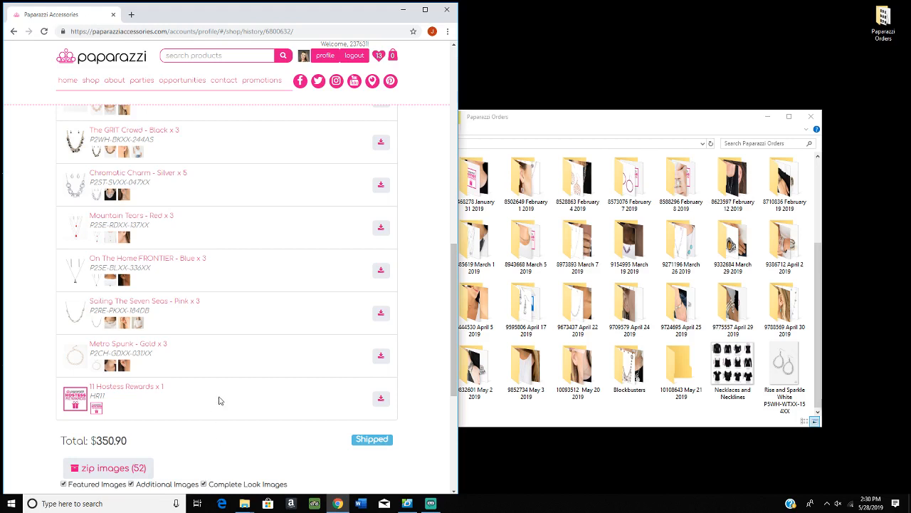
mouse_move(211, 405)
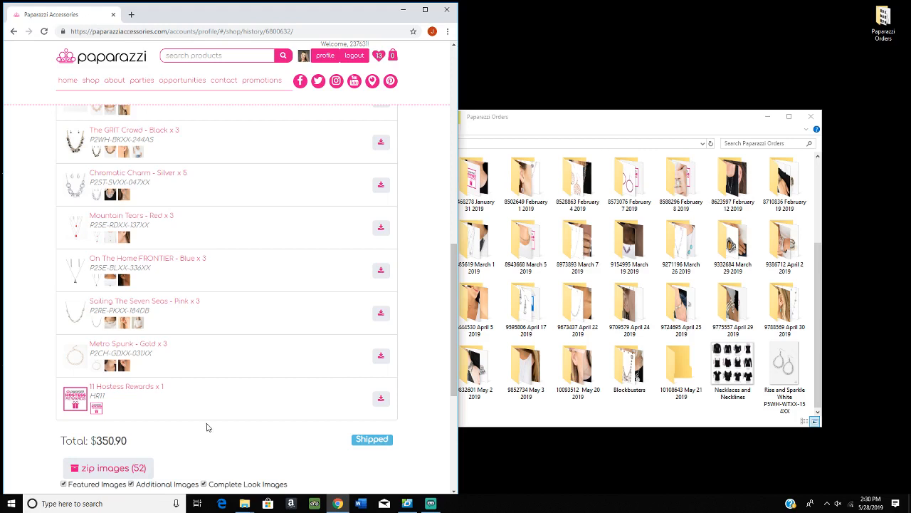
mouse_move(206, 425)
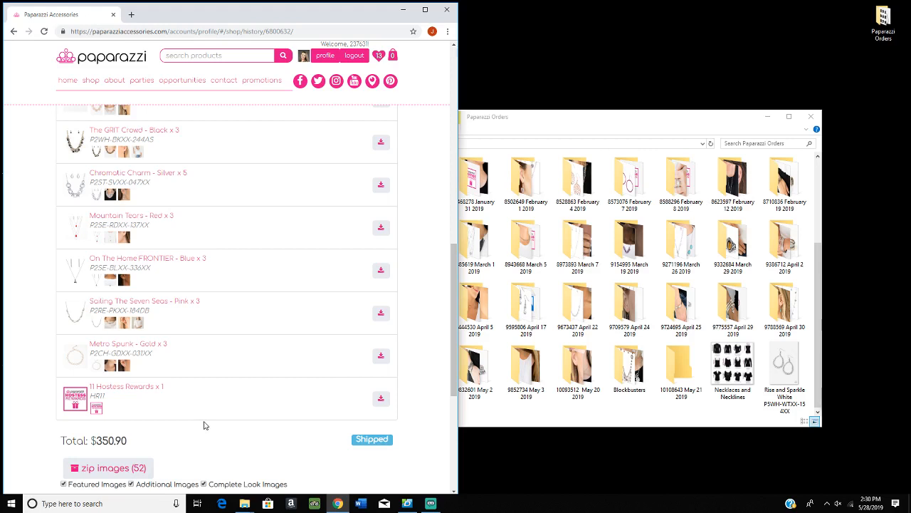
mouse_move(174, 496)
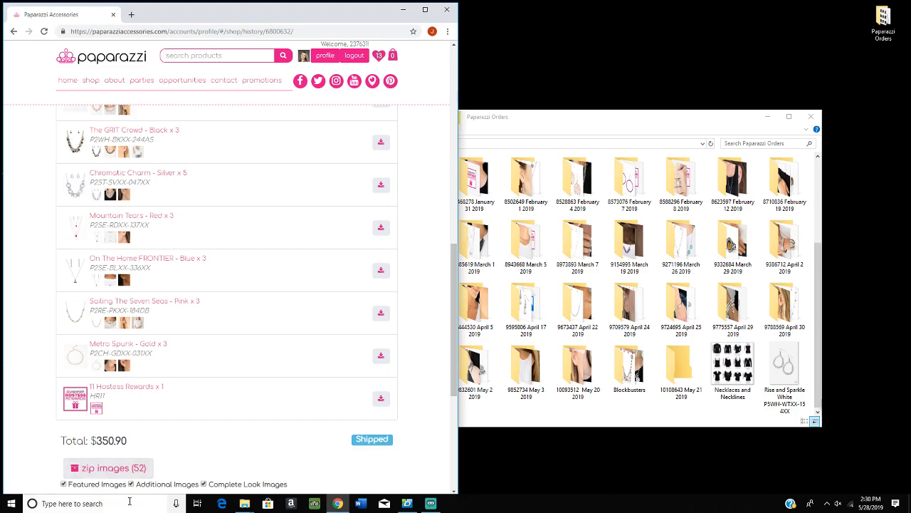
Zip the order's 52 images and start downloading the zip file
click(108, 467)
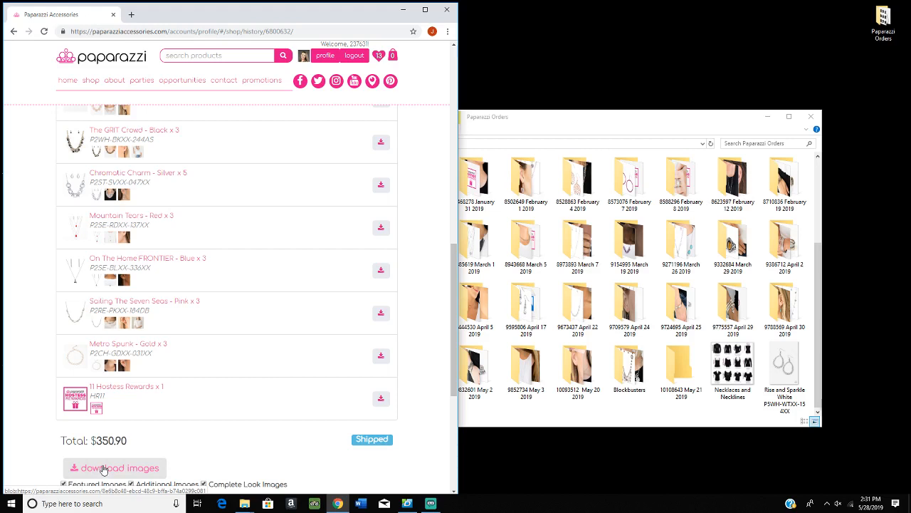
mouse_move(104, 467)
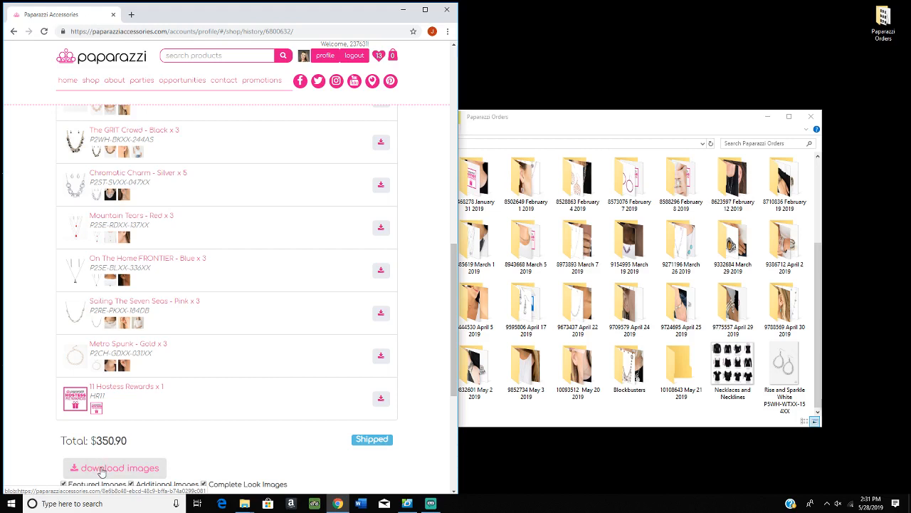
click(114, 467)
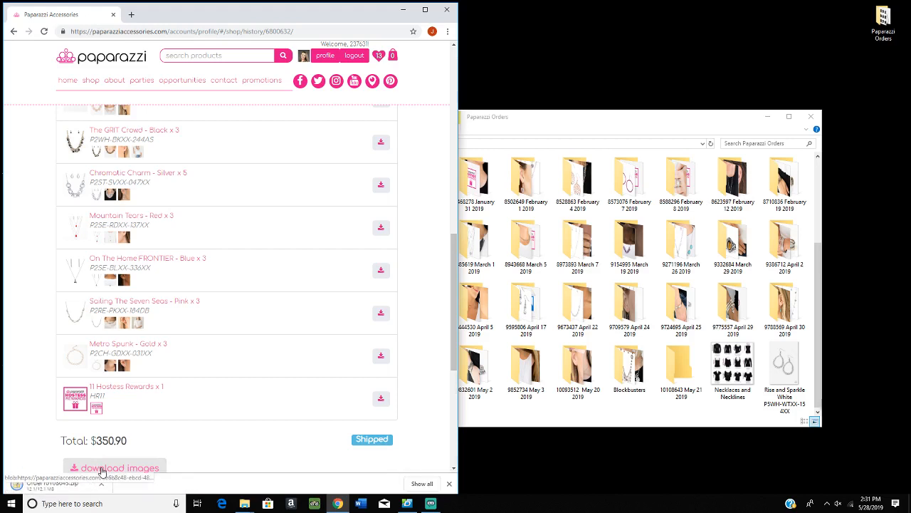
Open the downloaded Order10108643 zip in File Explorer to list its 52 JPG images
click(119, 467)
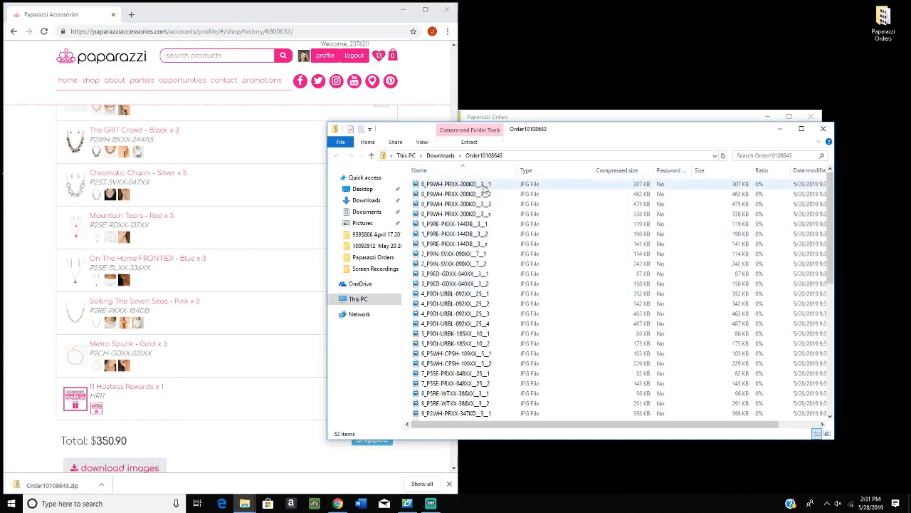
click(456, 343)
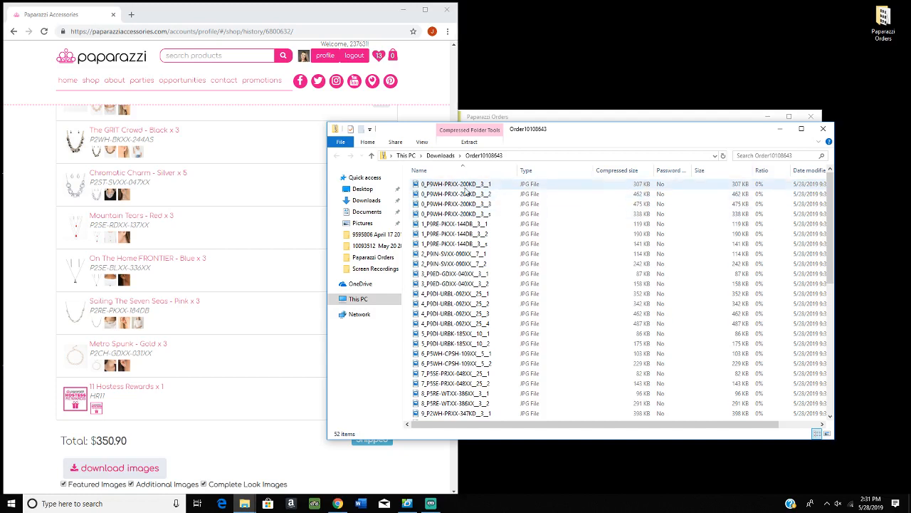
click(455, 253)
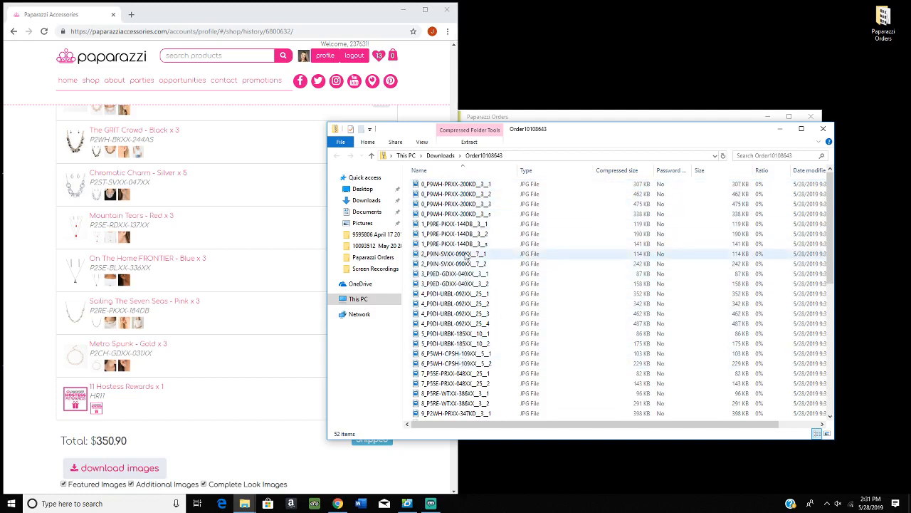
Go to the Downloads folder and select the Order10108643 zip file
click(455, 184)
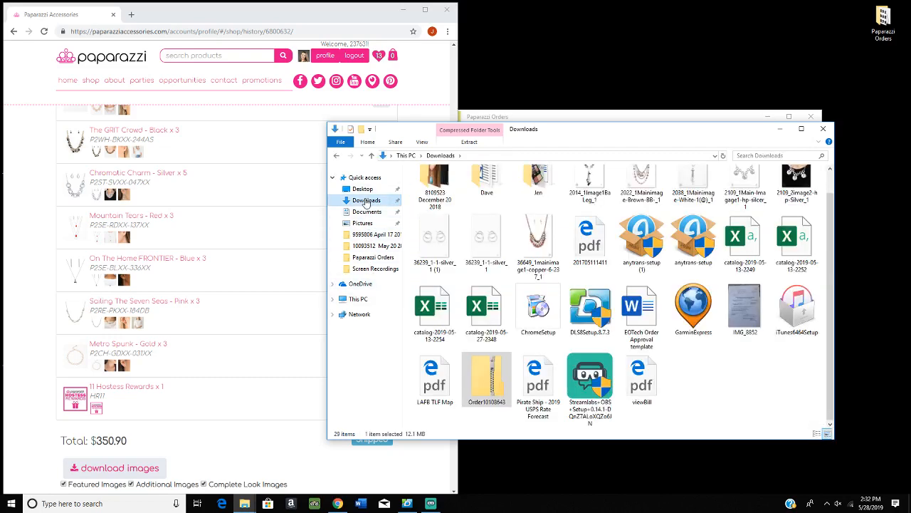
mouse_move(487, 379)
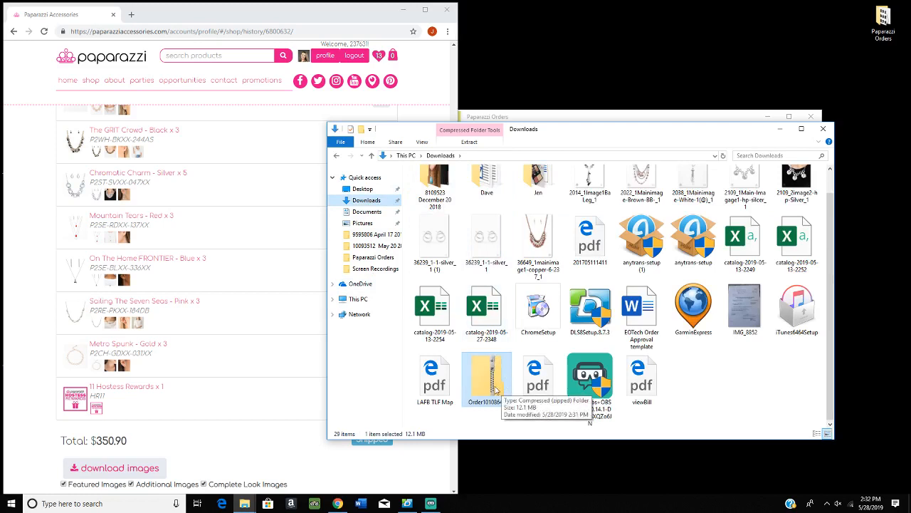
mouse_move(488, 410)
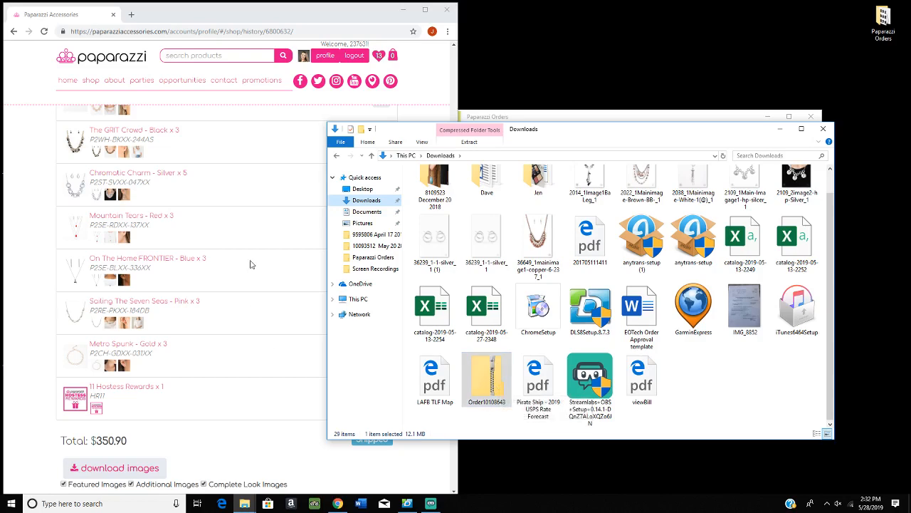
scroll(down, 3)
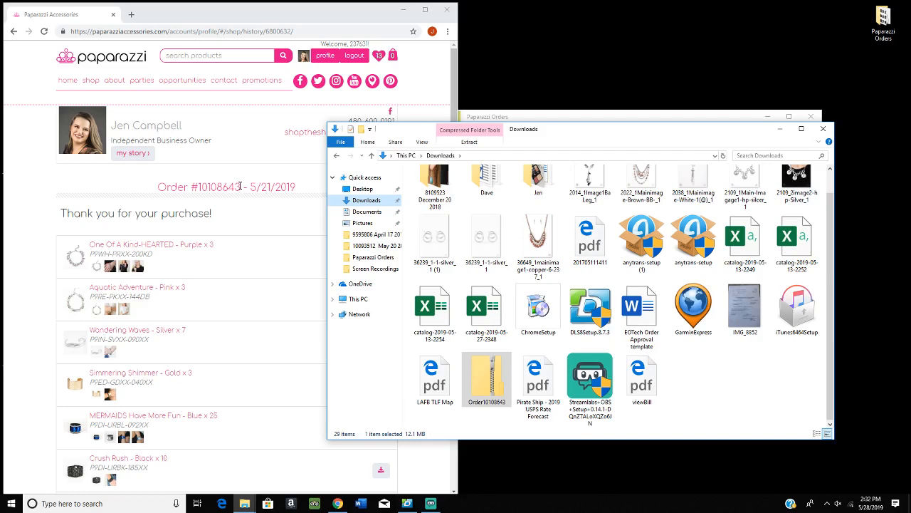
click(487, 378)
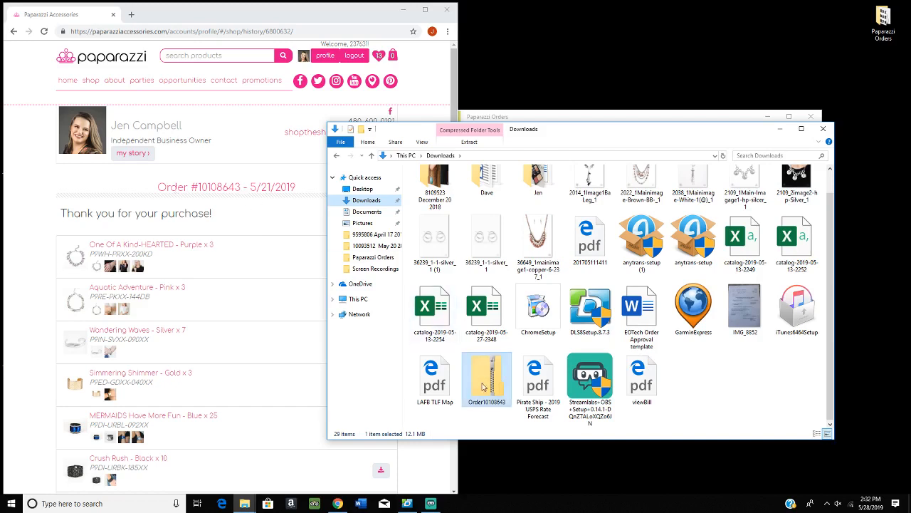
mouse_move(487, 378)
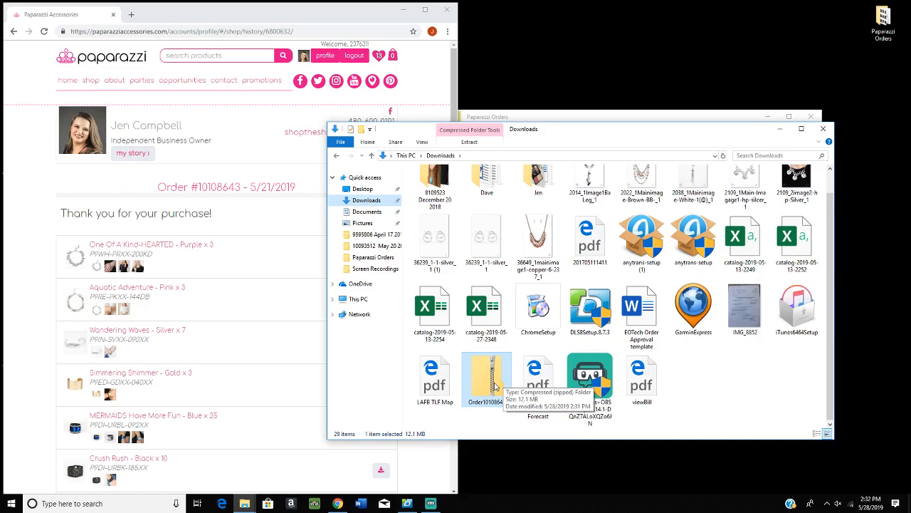
mouse_move(473, 442)
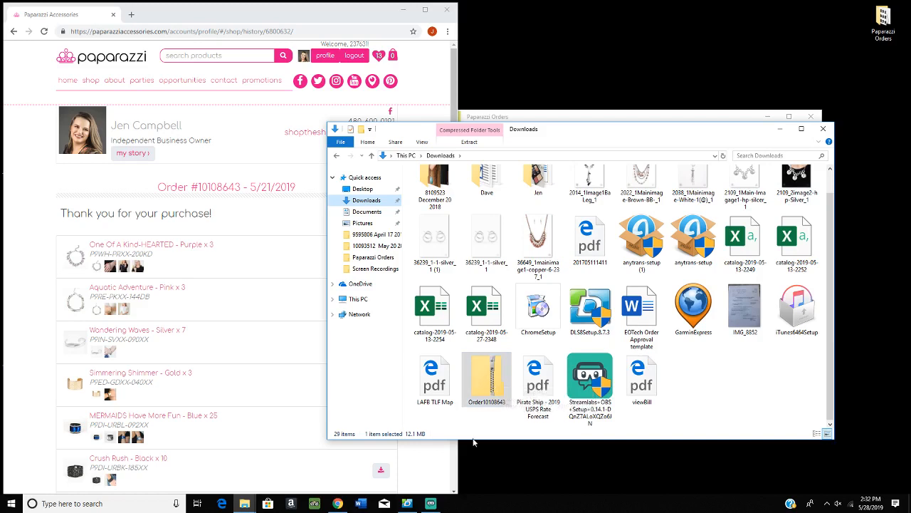
mouse_move(487, 379)
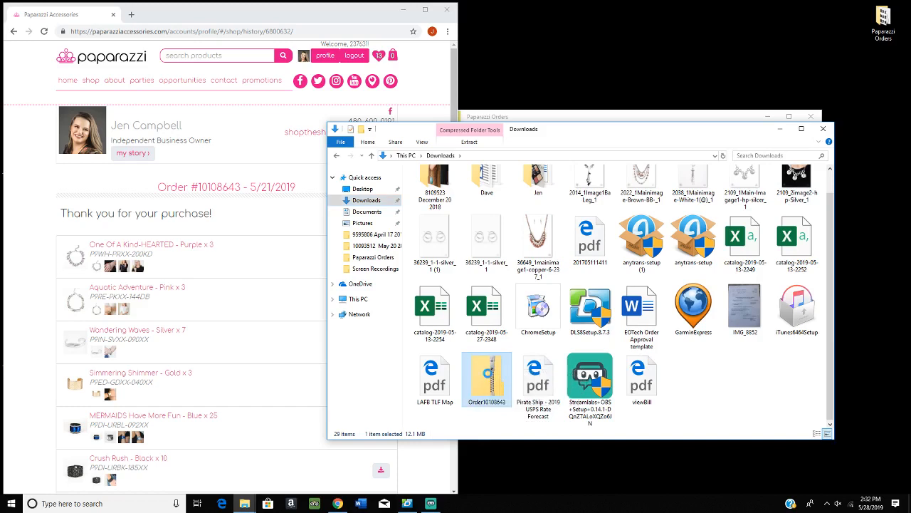
Start Extract All on the Order10108643 zip and browse for a destination folder
right_click(487, 377)
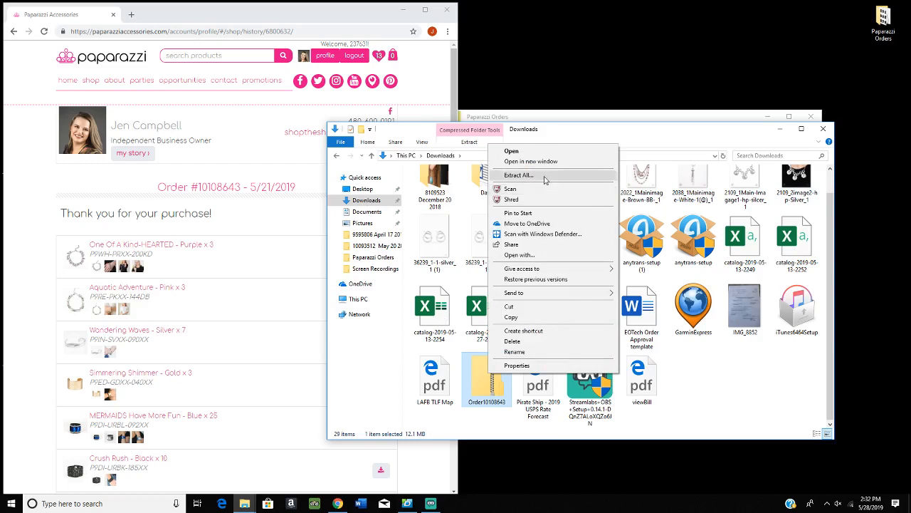
mouse_move(530, 177)
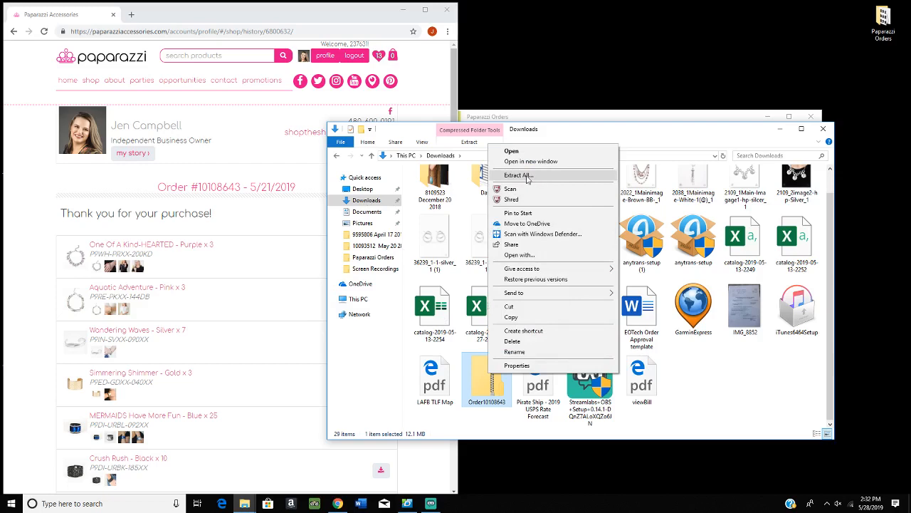
click(518, 175)
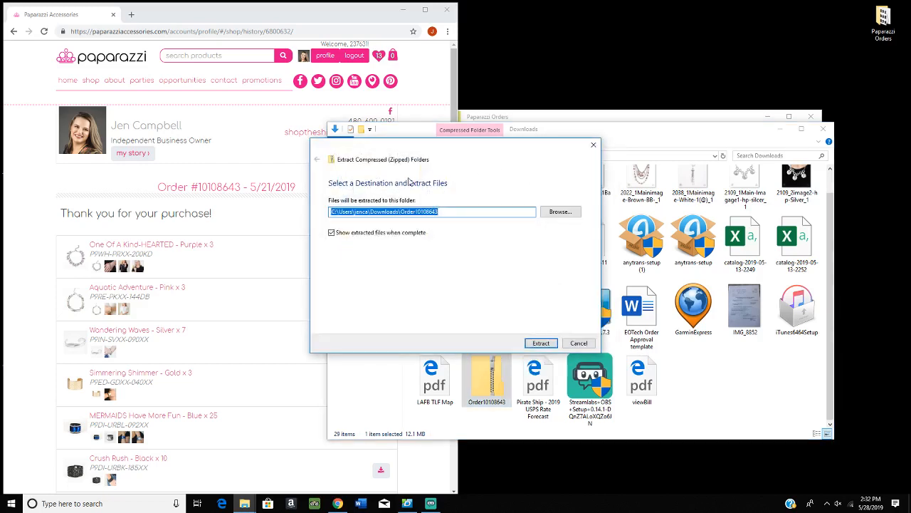
mouse_move(392, 187)
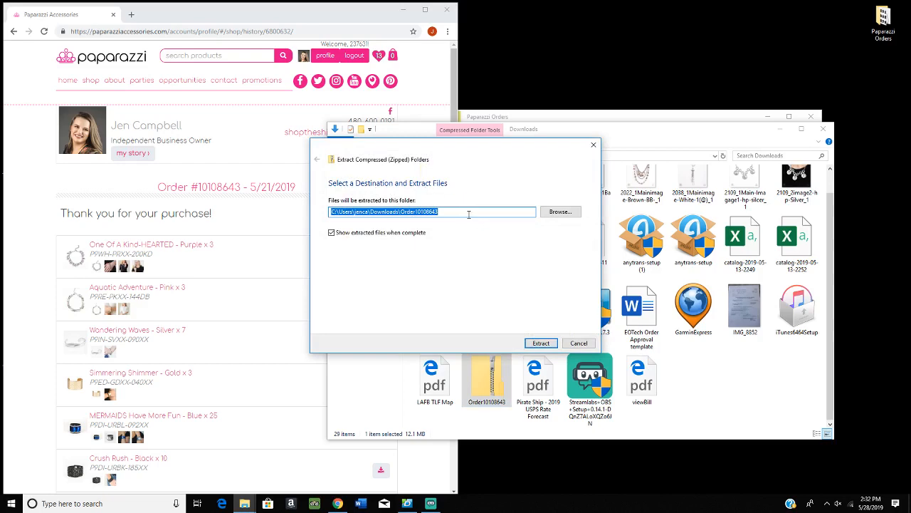
click(560, 211)
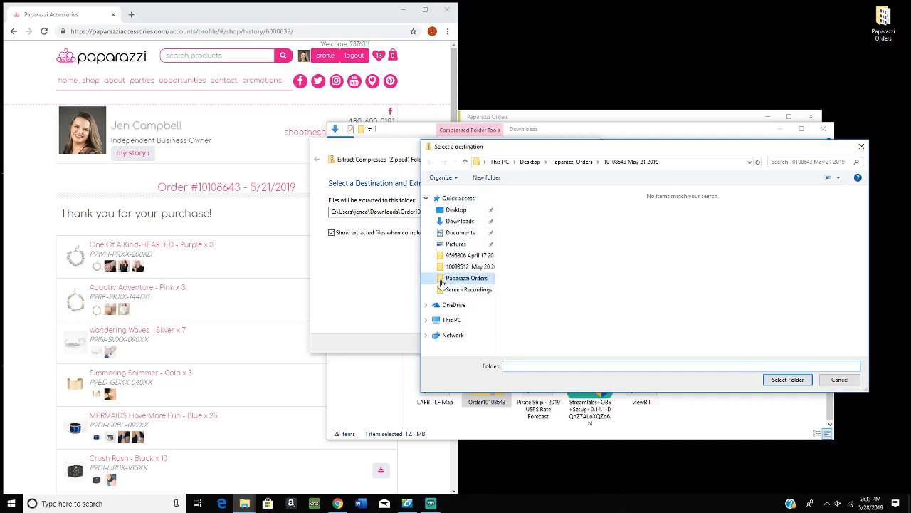
Choose the 10108643 May 21 2019 folder inside Paparazzi Orders as the extraction destination
click(467, 278)
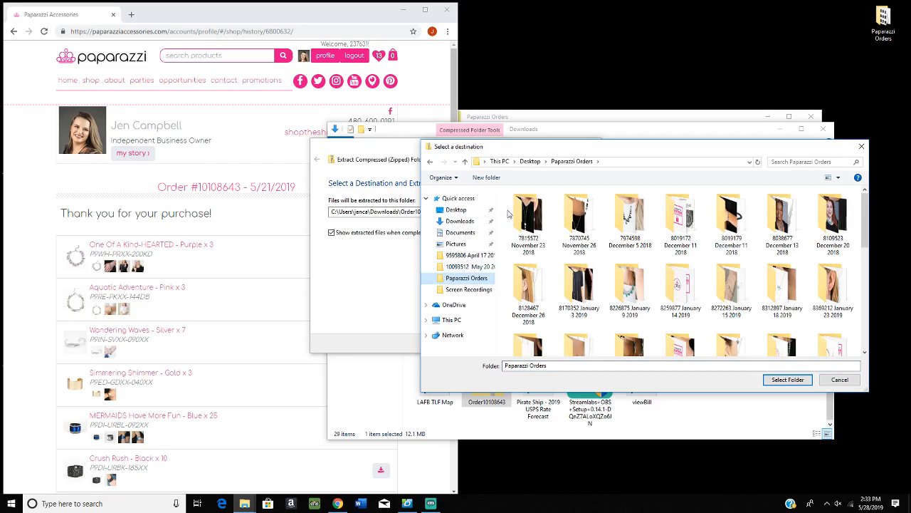
mouse_move(854, 20)
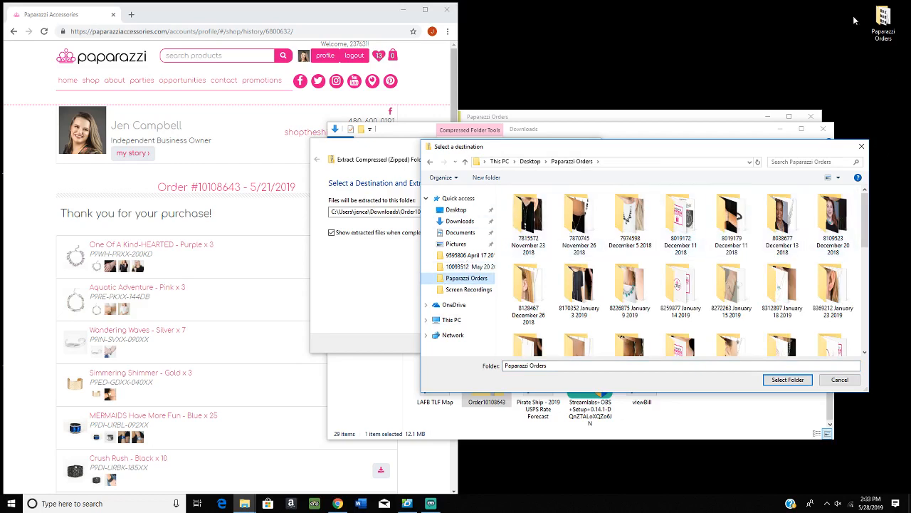
scroll(down, 3)
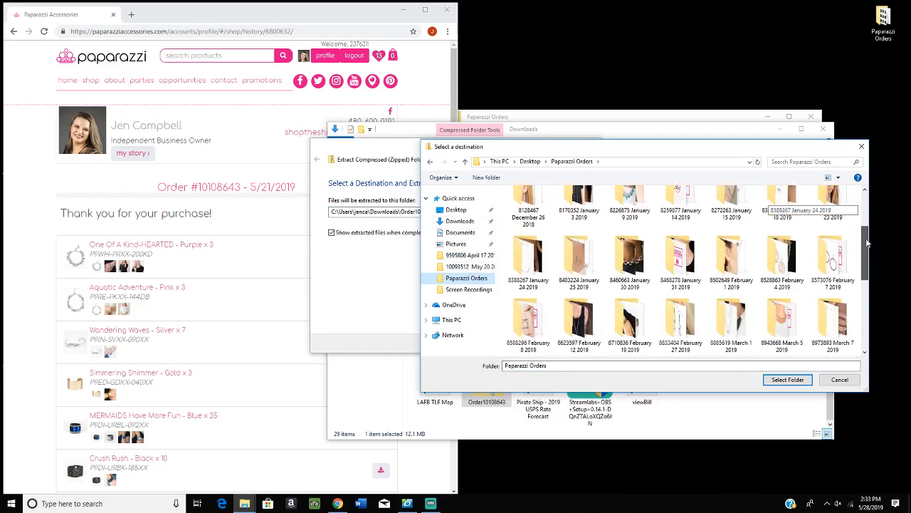
scroll(down, 3)
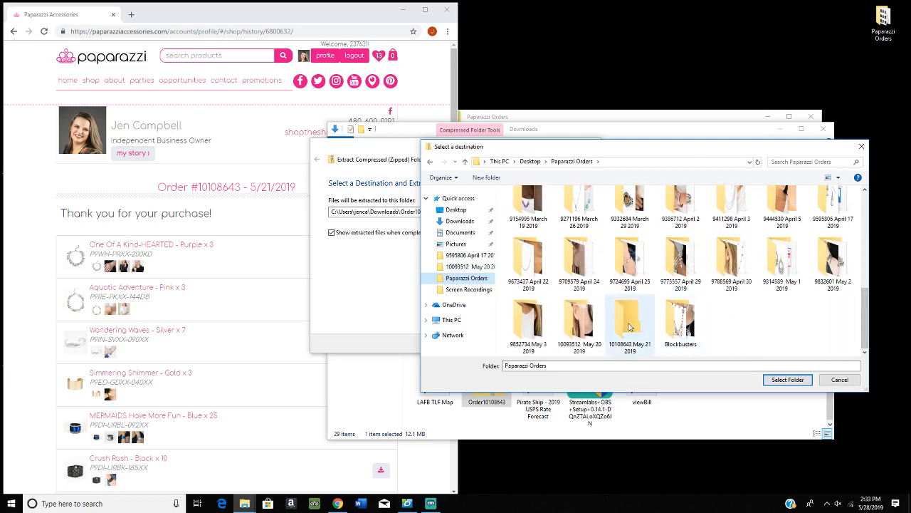
mouse_move(614, 347)
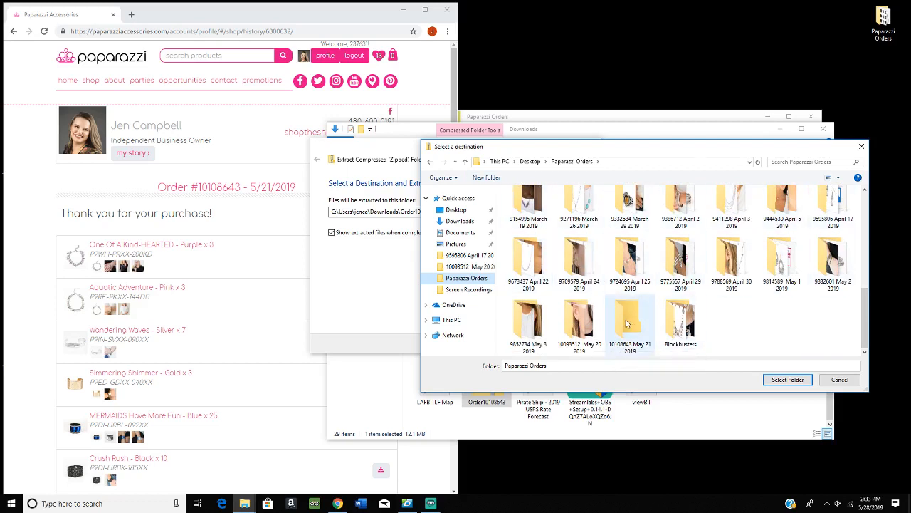
click(629, 325)
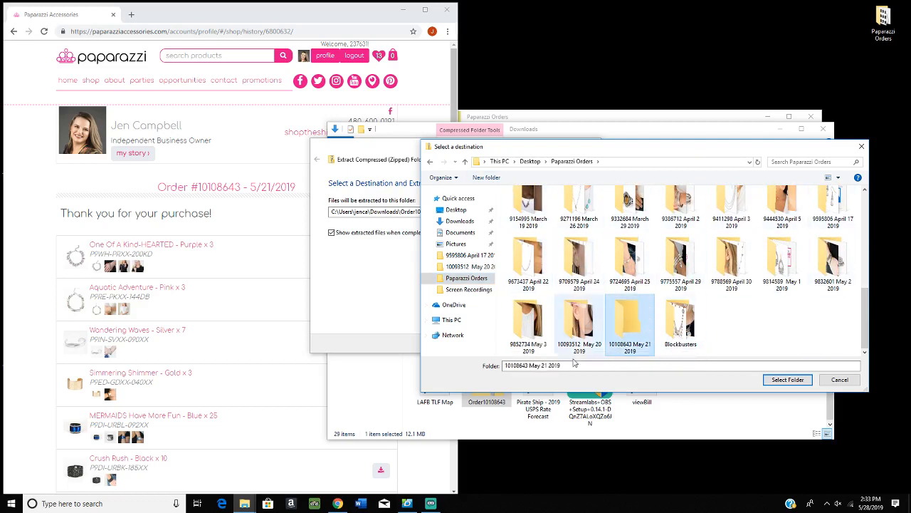
click(629, 325)
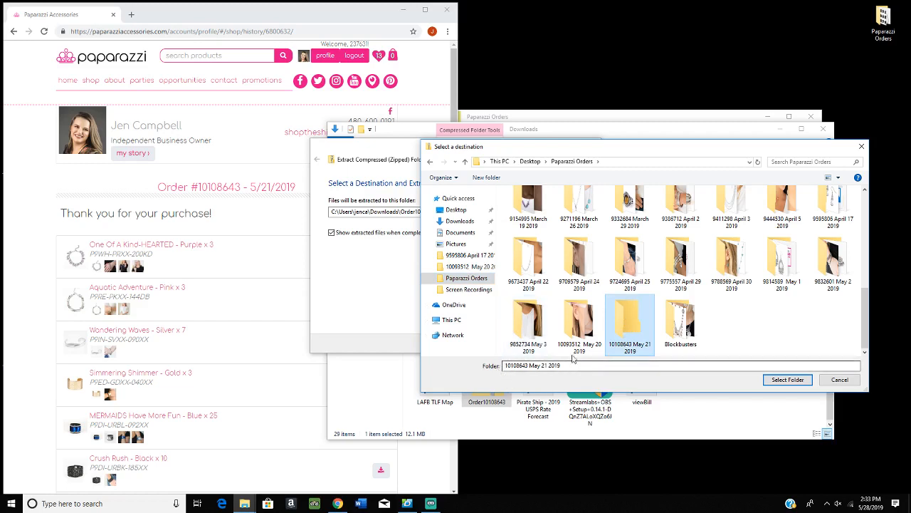
mouse_move(305, 254)
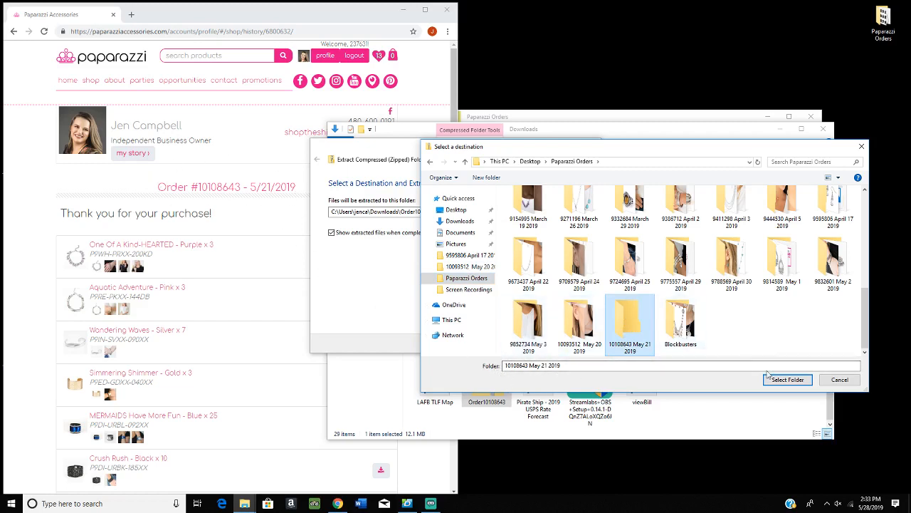
click(786, 379)
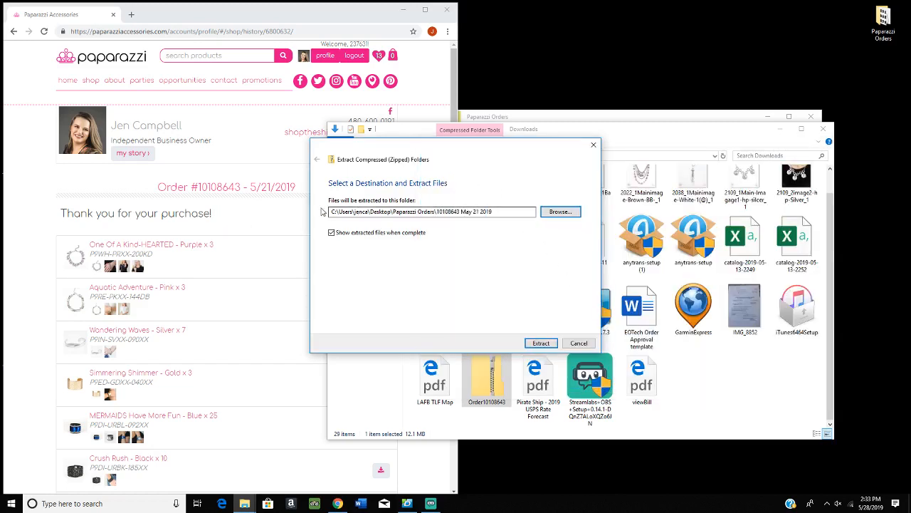
Extract the Order10108643 zip into the 10108643 May 21 2019 folder
click(430, 210)
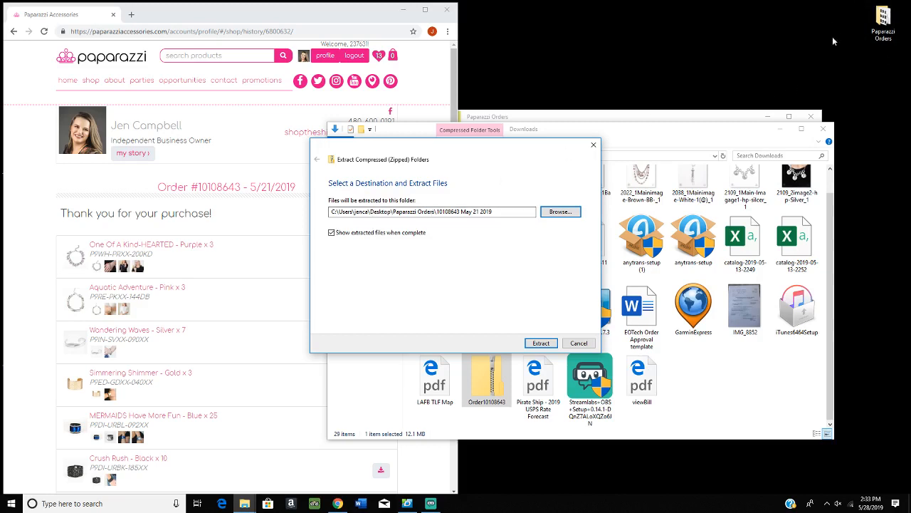
click(435, 211)
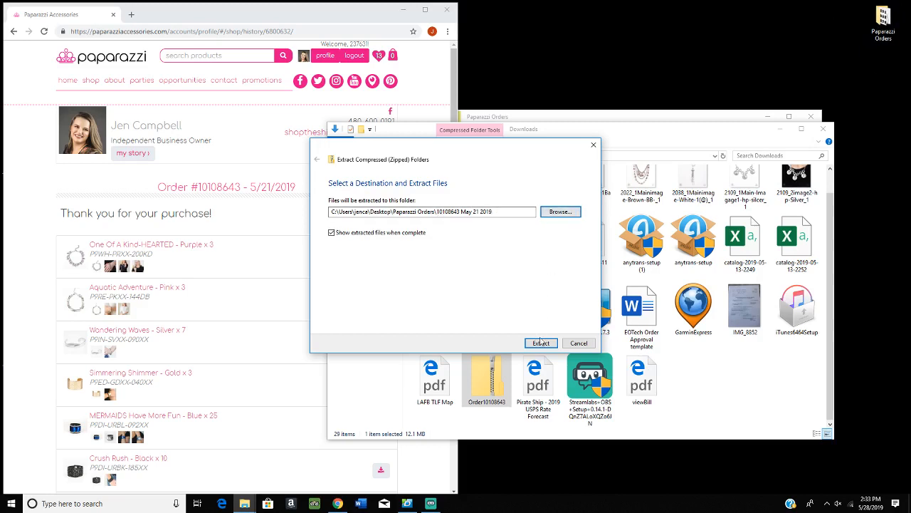
click(541, 342)
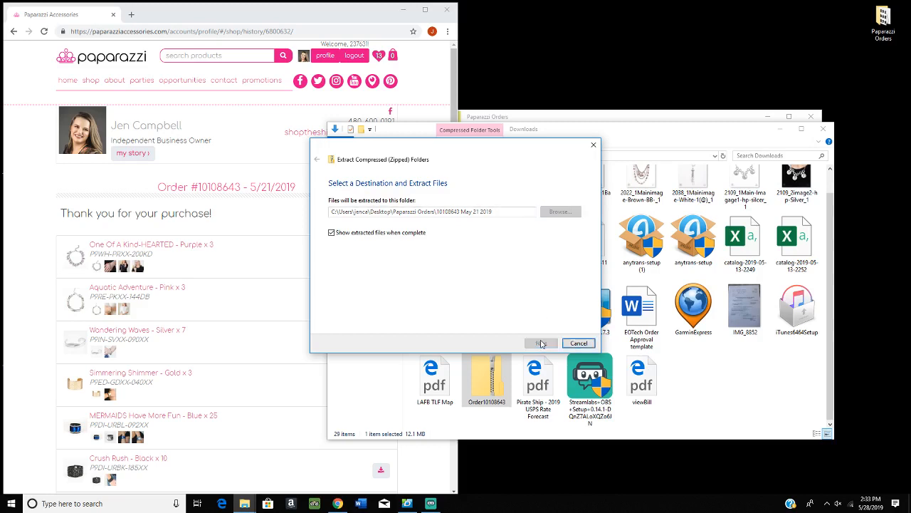
Let the extraction finish and view the 52 jewellery images in the order folder
click(539, 342)
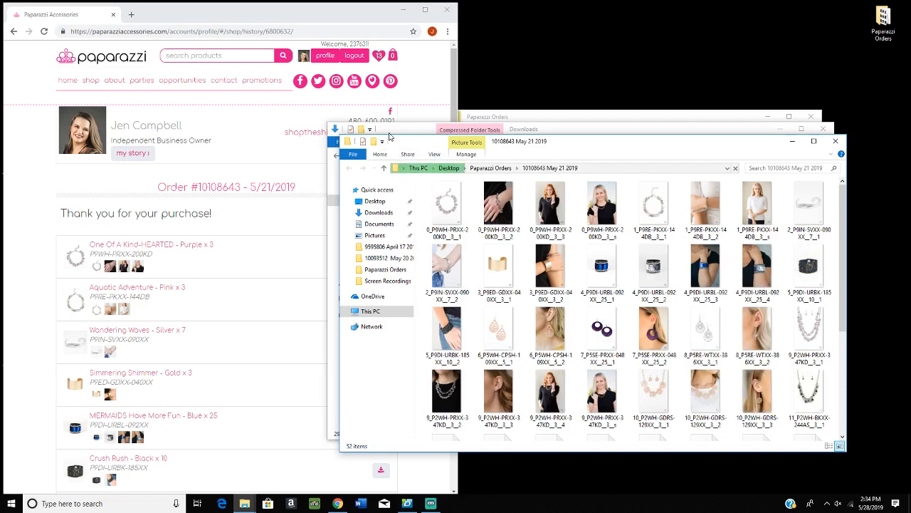
click(447, 202)
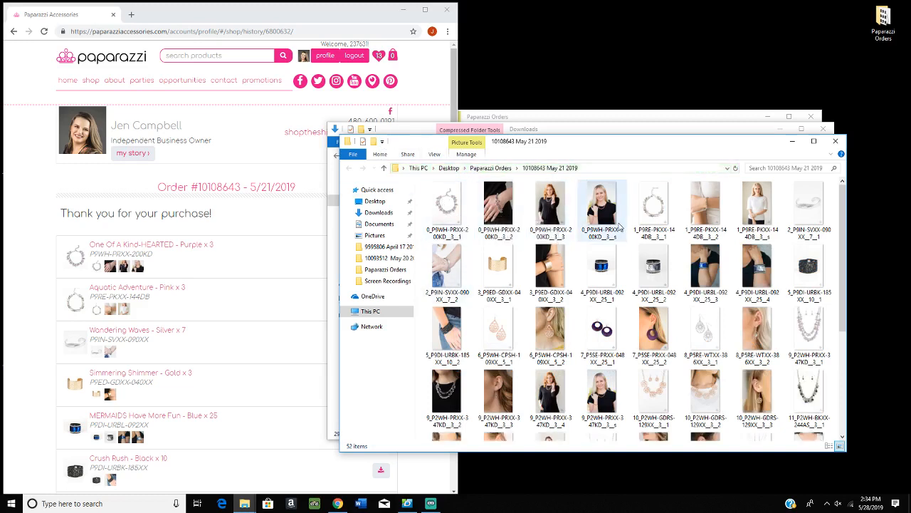
click(447, 202)
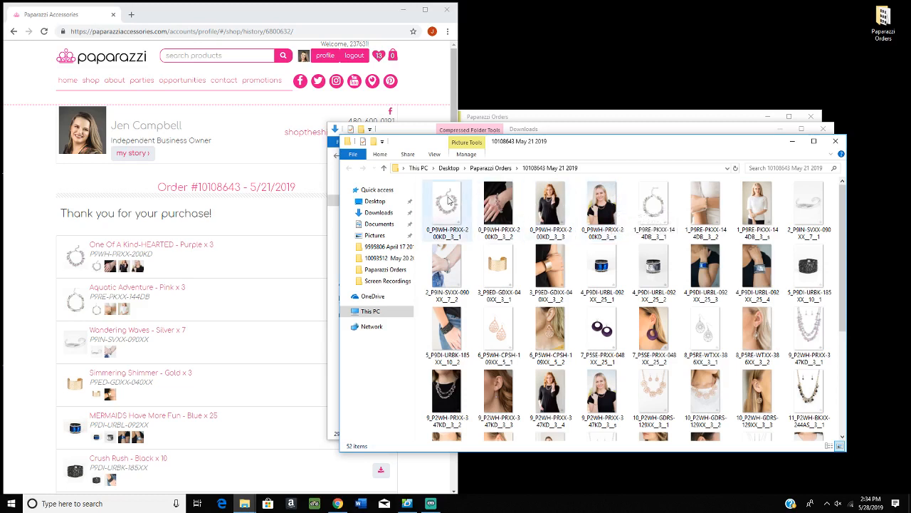
mouse_move(426, 205)
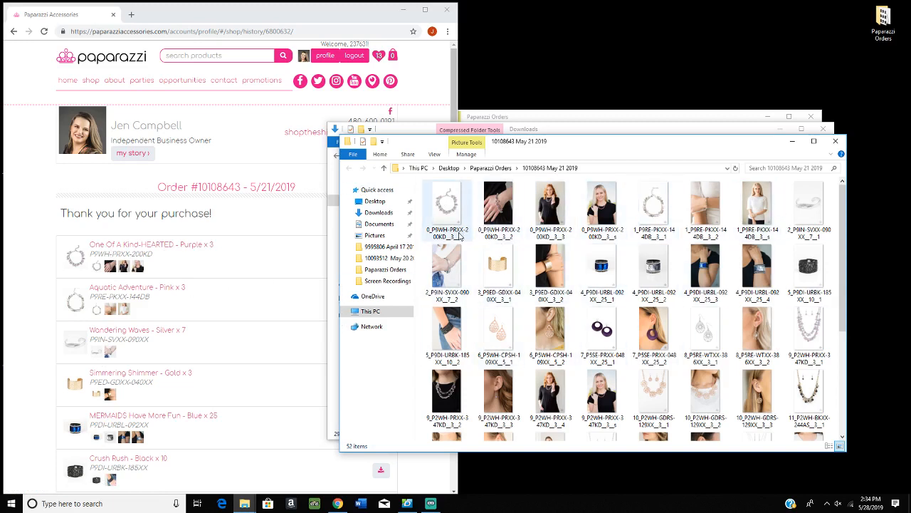
mouse_move(447, 207)
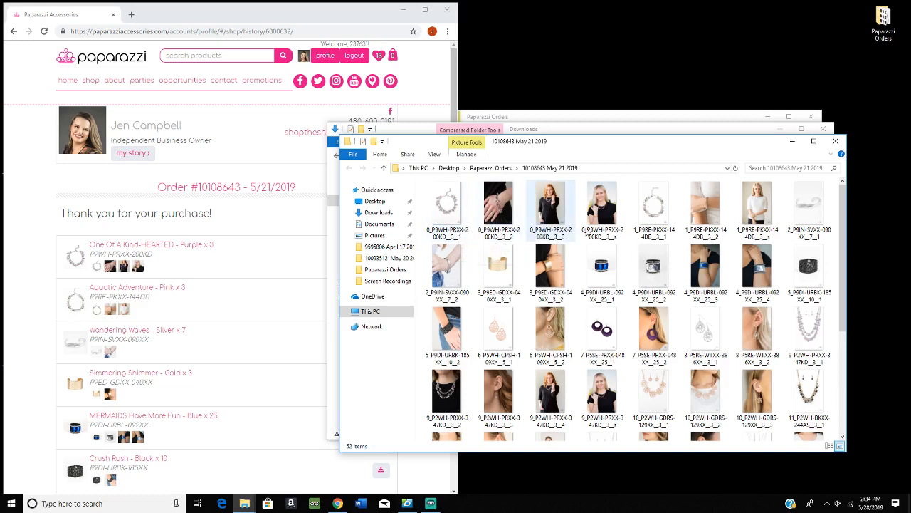
mouse_move(498, 207)
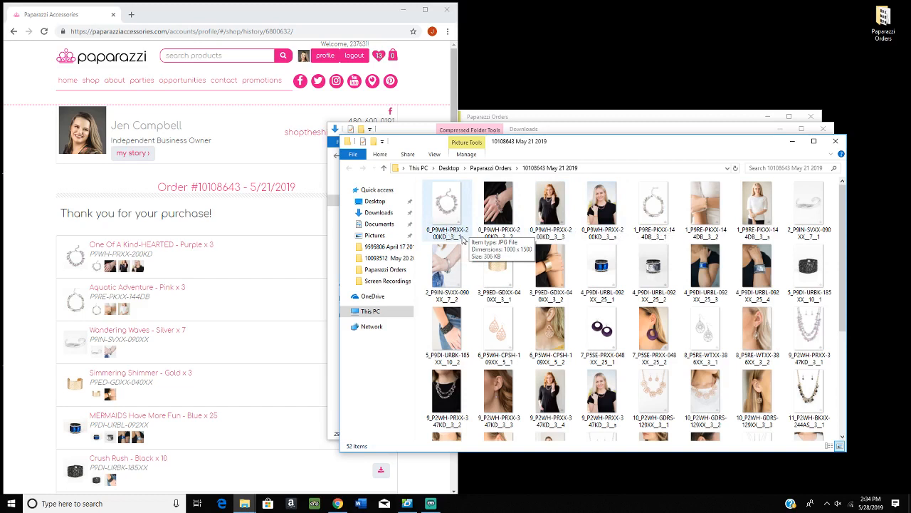
Rename the first image to its barcode plus 'One of a kind purple'
click(448, 207)
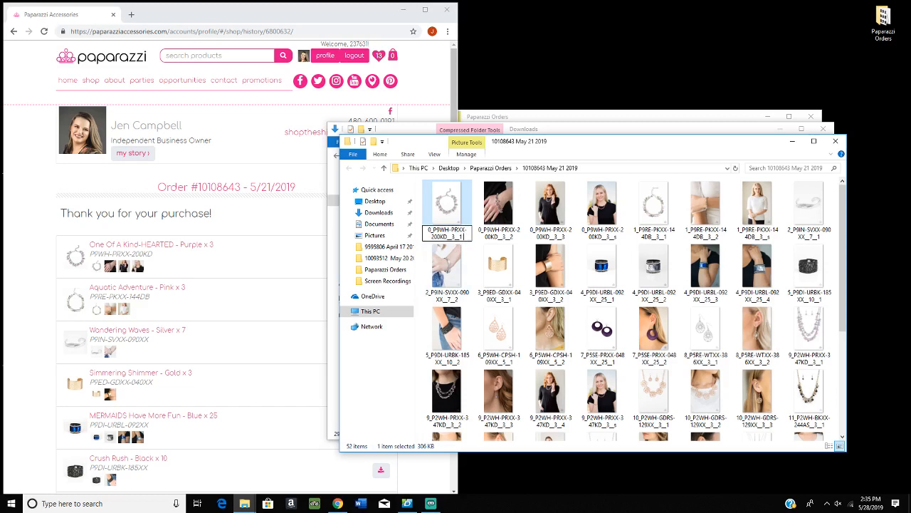
mouse_move(173, 253)
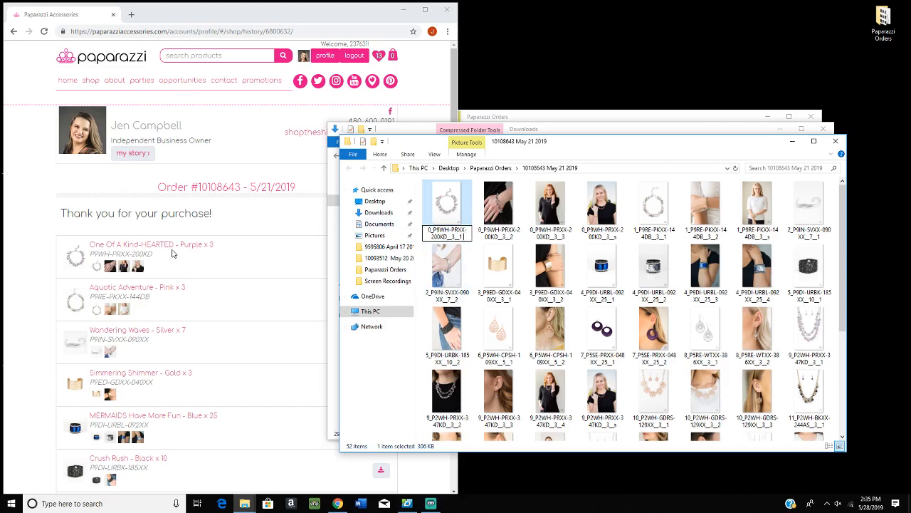
mouse_move(199, 276)
text( One of a kind purple)
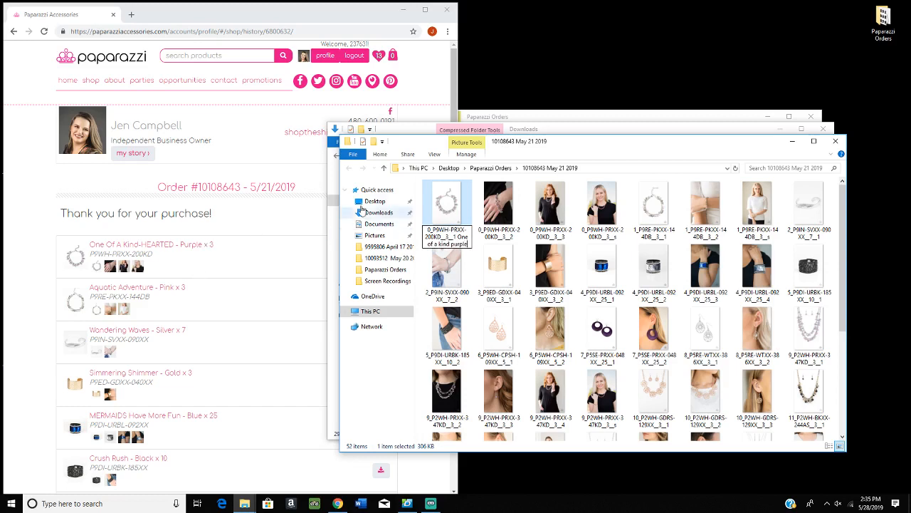
click(498, 202)
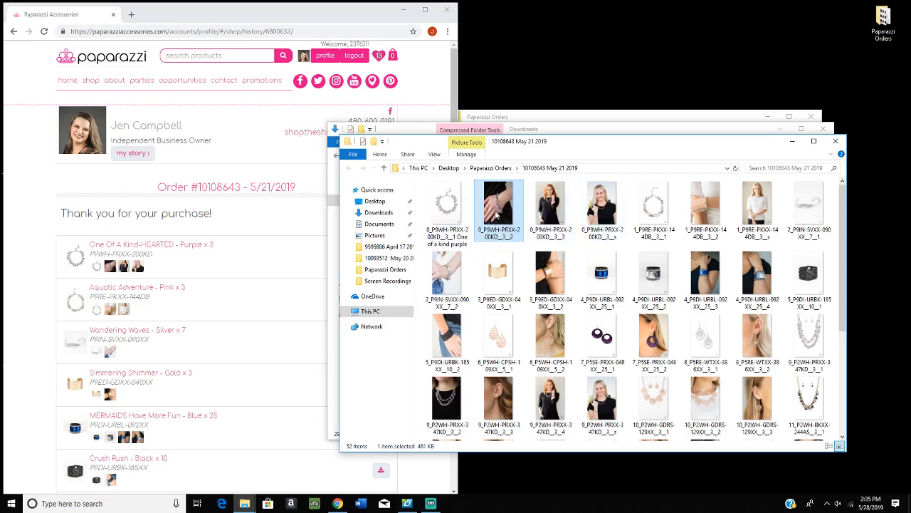
mouse_move(498, 211)
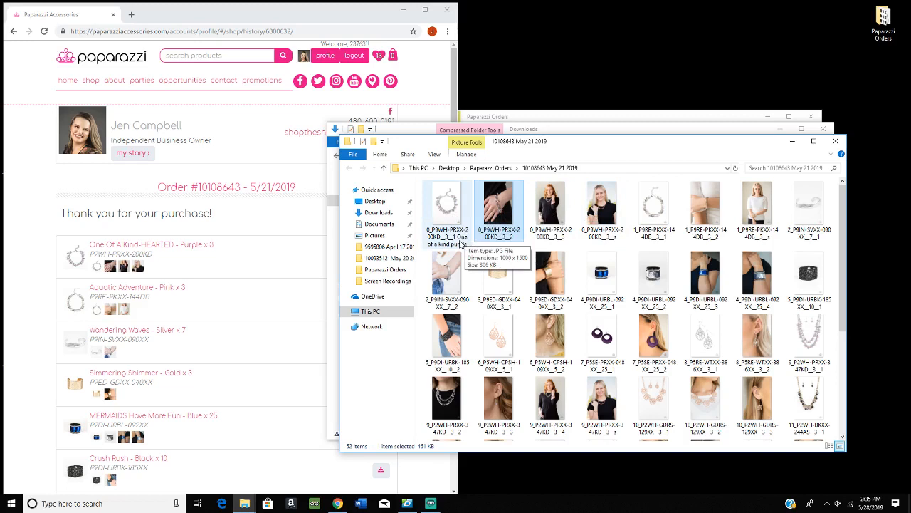
mouse_move(456, 214)
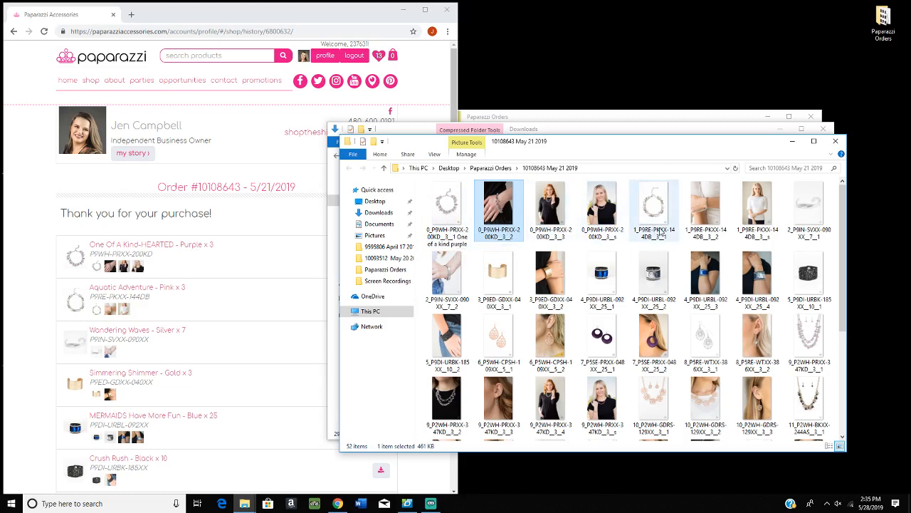
mouse_move(654, 208)
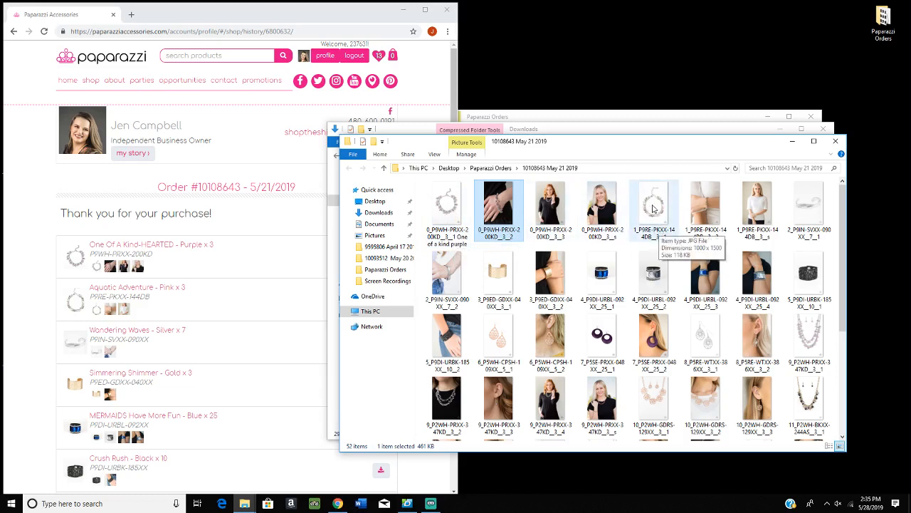
mouse_move(139, 286)
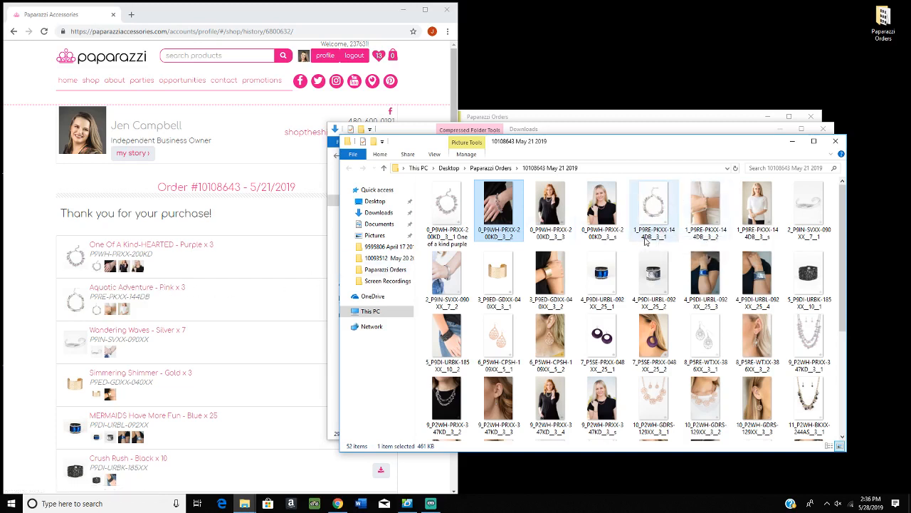
Rename the second and white bracelet images with 'Aquatic Adventure' and 'Wandering Waves Silver'
click(653, 206)
text( Aquatic Adventure)
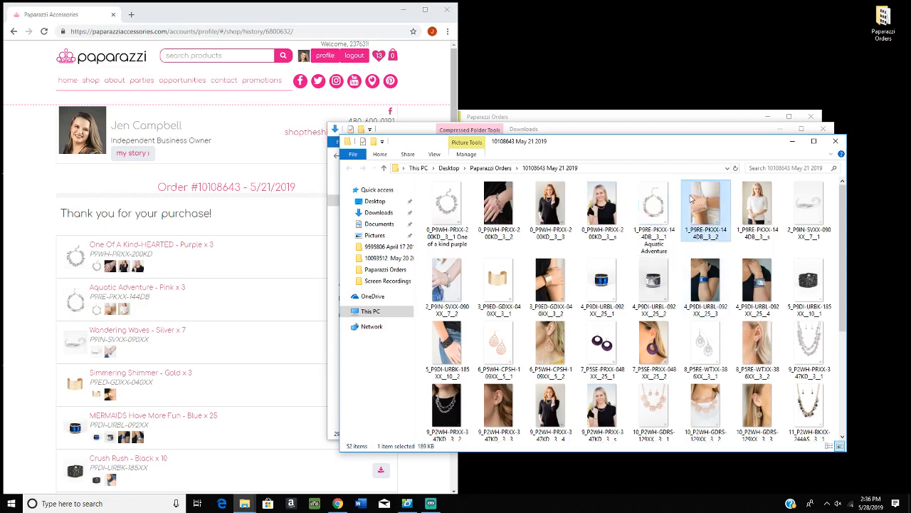
mouse_move(715, 216)
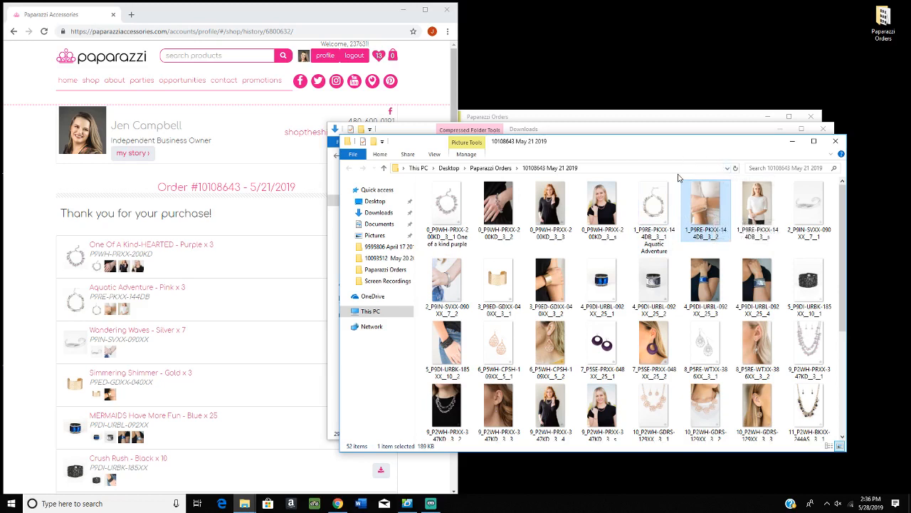
mouse_move(809, 211)
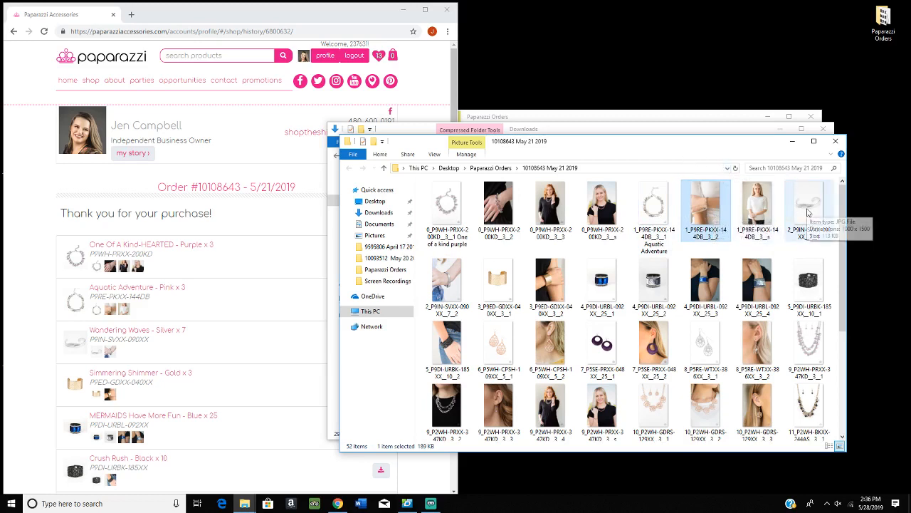
click(809, 206)
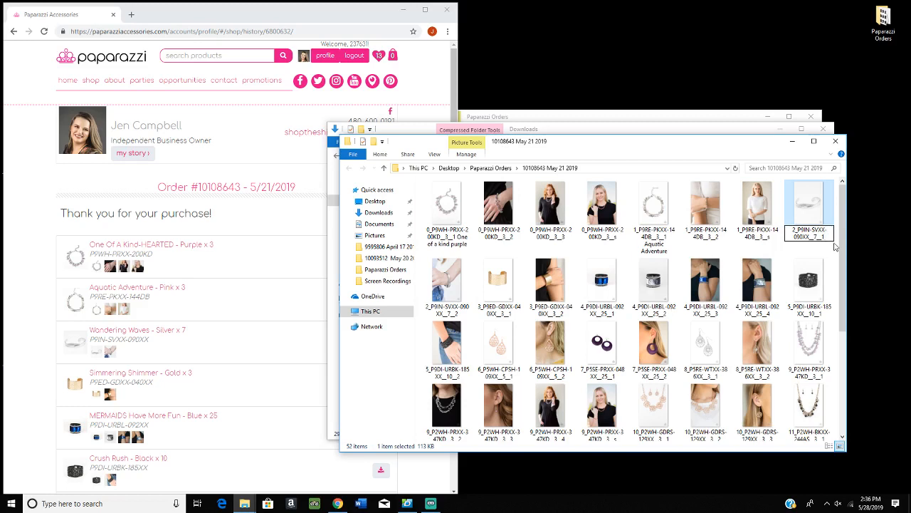
mouse_move(138, 330)
text( Wandering Waves Silver)
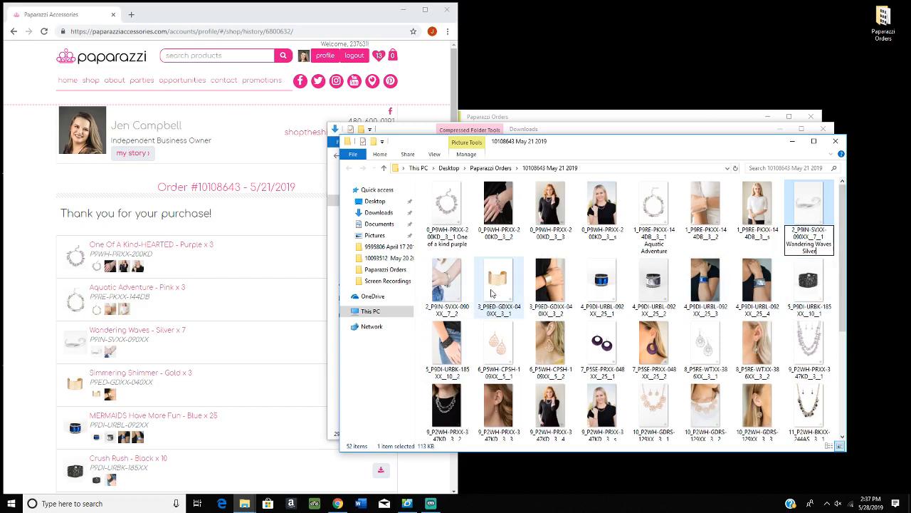
mouse_move(507, 306)
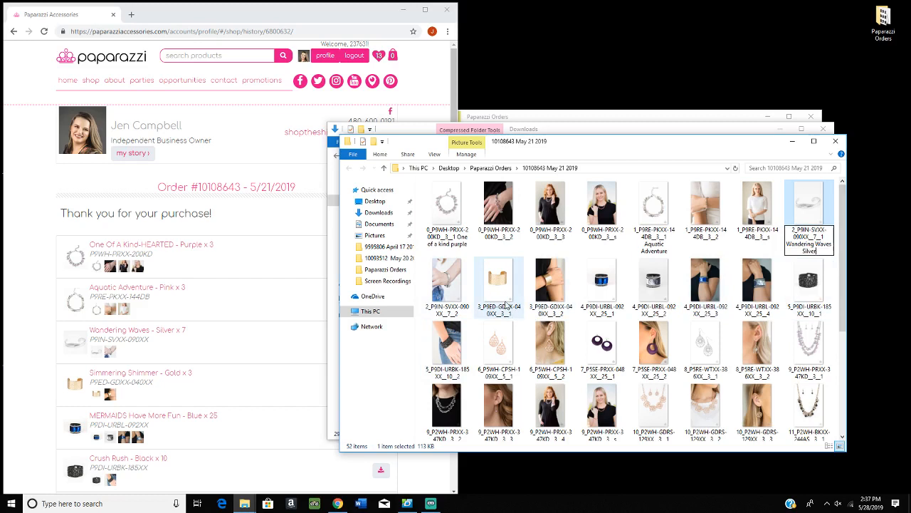
Rename the gold cuff image with 'Simmering Shimmer Gold' and return to Paparazzi Orders
click(499, 279)
text( Simmering Shimmer Gold)
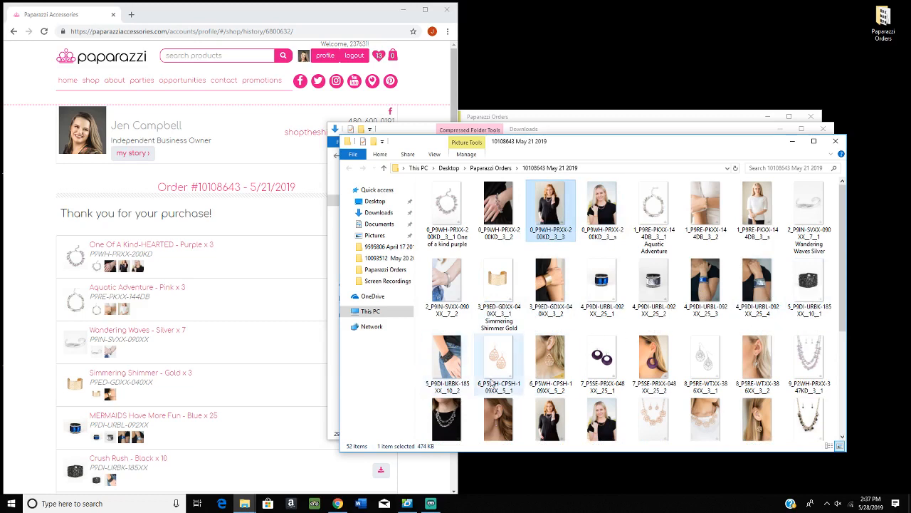
click(498, 283)
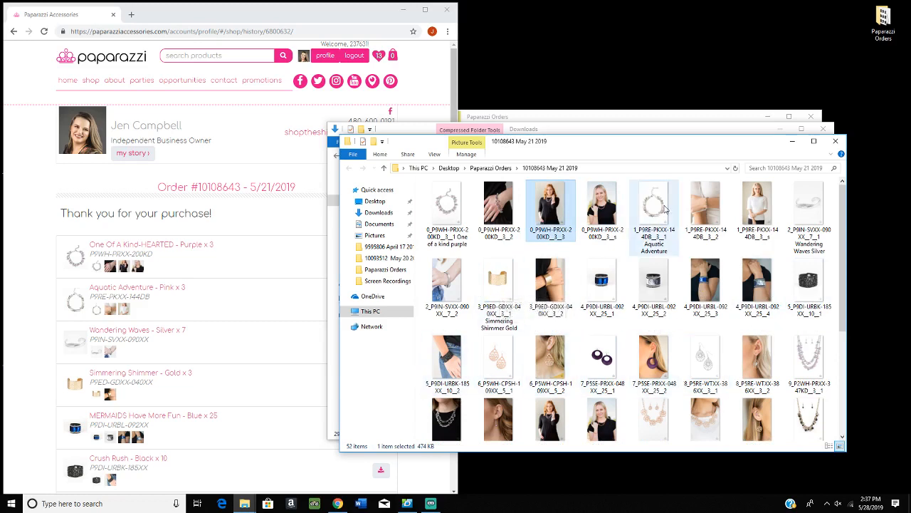
mouse_move(649, 239)
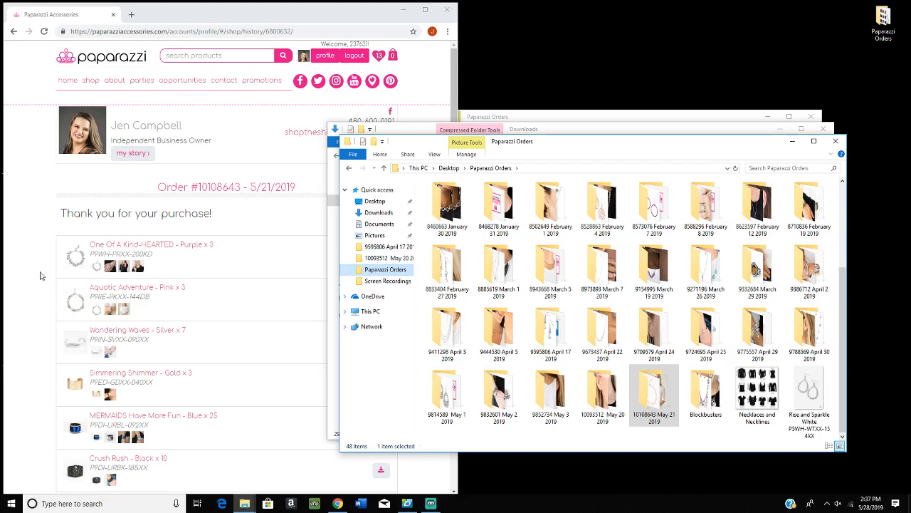
mouse_move(120, 225)
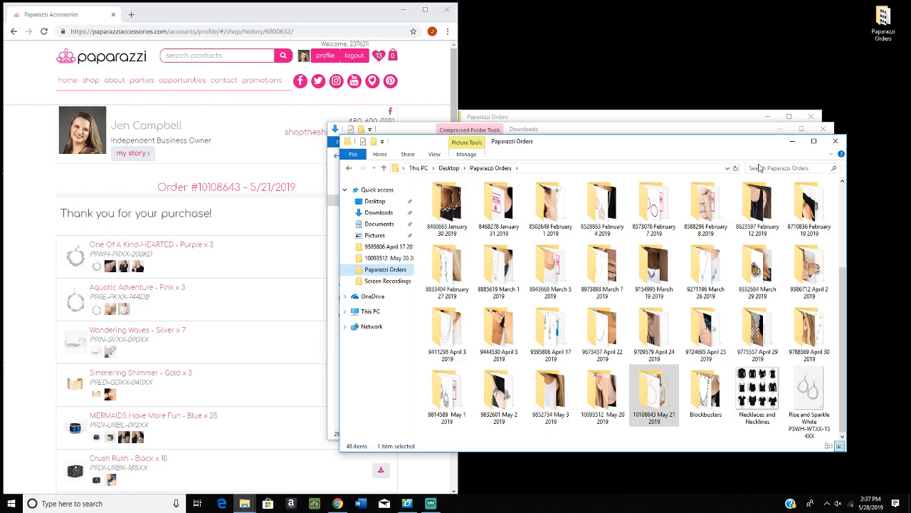
Search Paparazzi Orders for 'adventure' to find the Aquatic Adventure image
click(783, 168)
text(a)
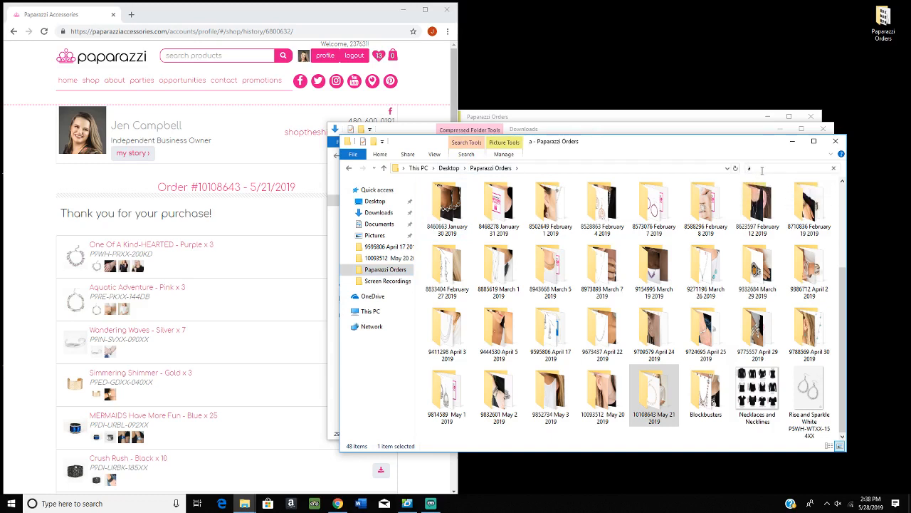
text(dventure)
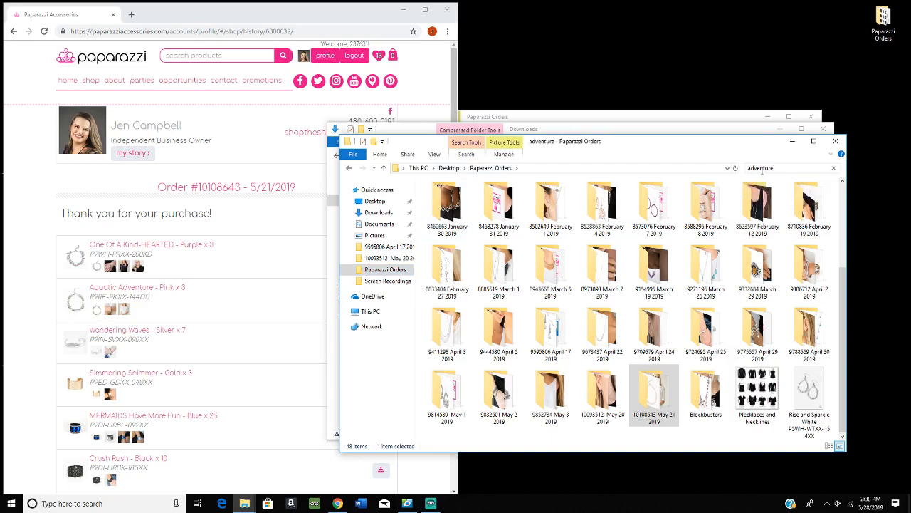
mouse_move(555, 169)
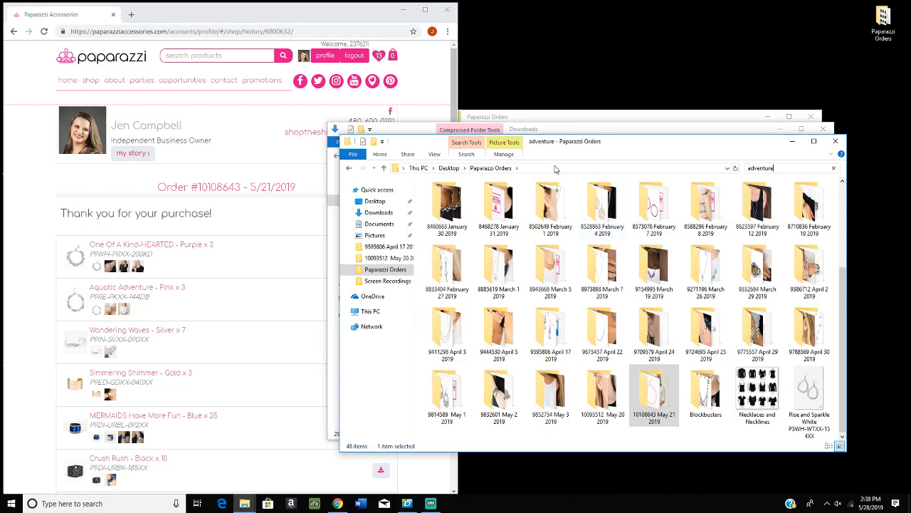
mouse_move(723, 440)
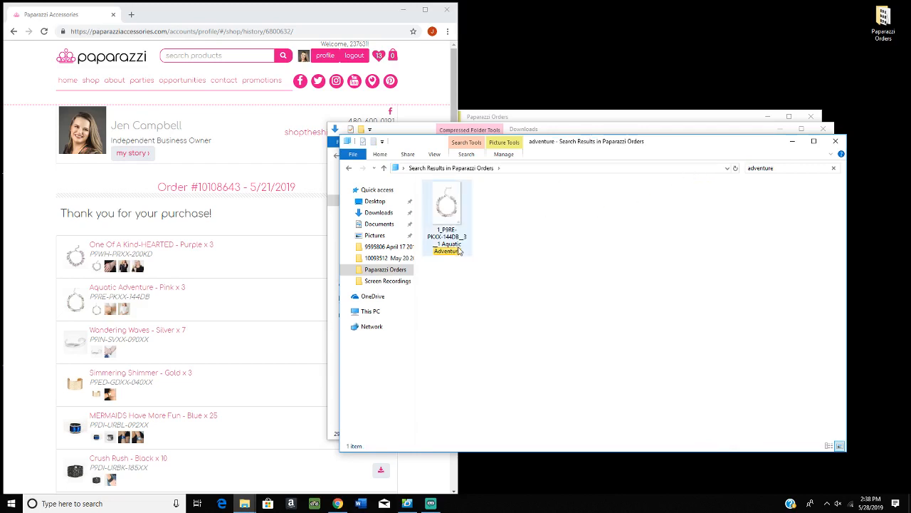
mouse_move(447, 249)
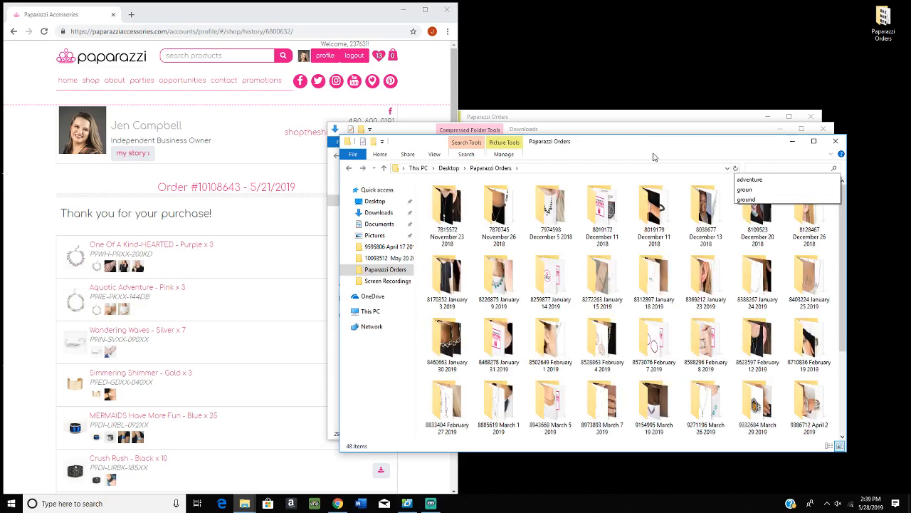
Close the extra stacked Explorer windows, keeping the Paparazzi Orders window
scroll(down, 3)
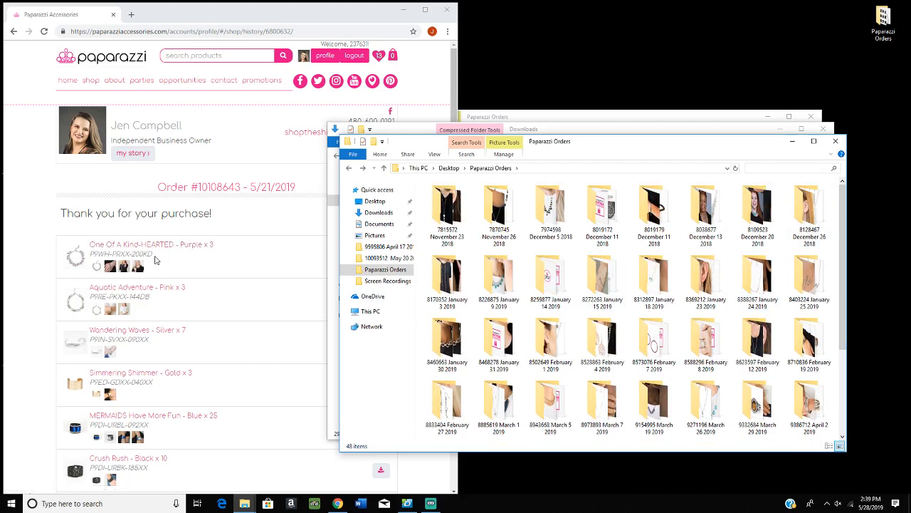
mouse_move(156, 259)
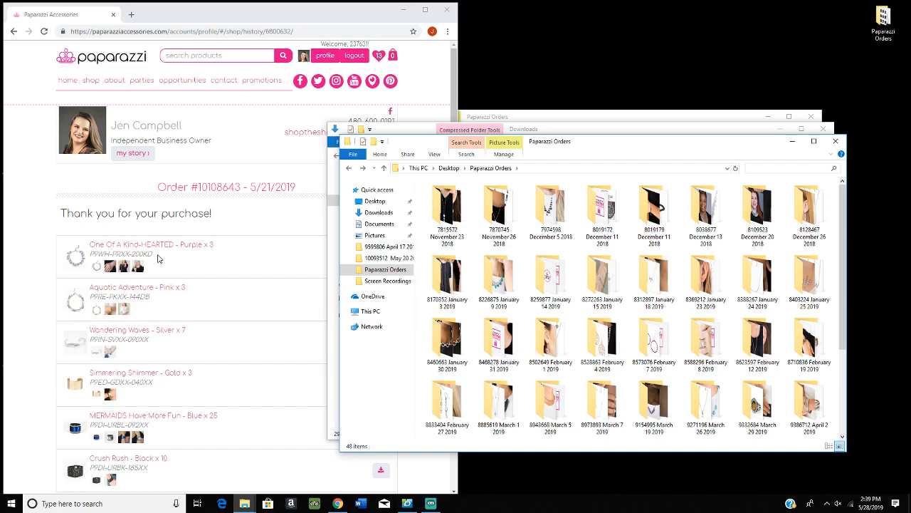
mouse_move(300, 199)
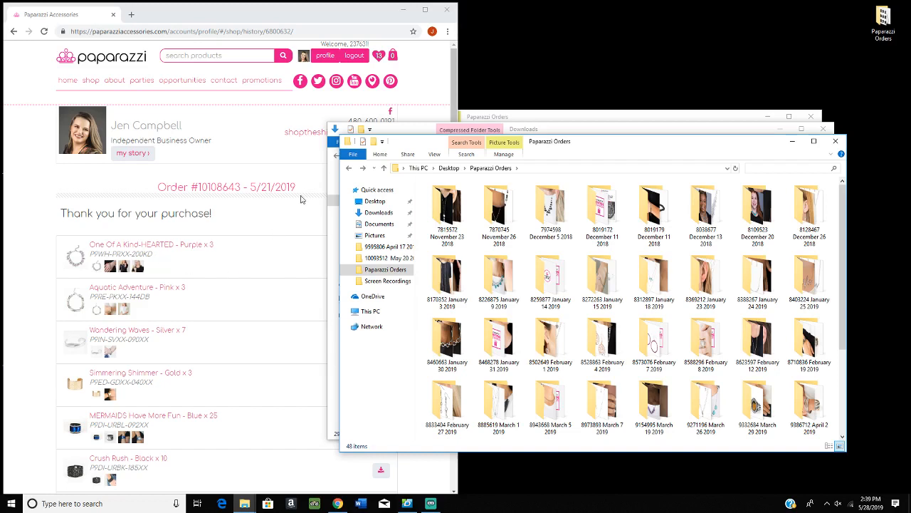
mouse_move(407, 113)
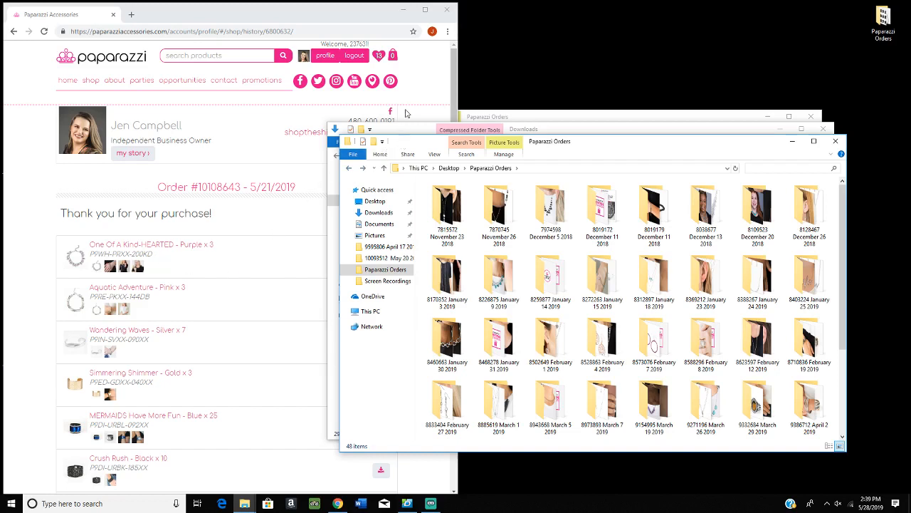
click(379, 212)
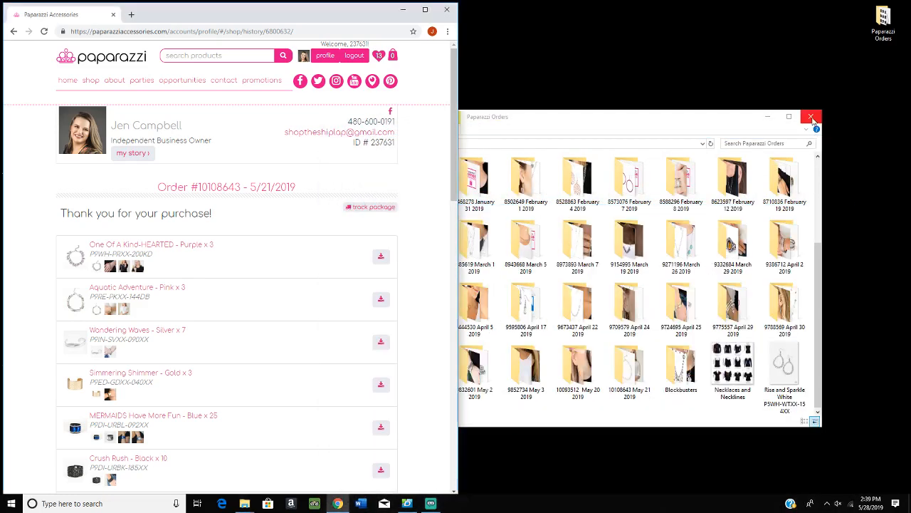
click(811, 117)
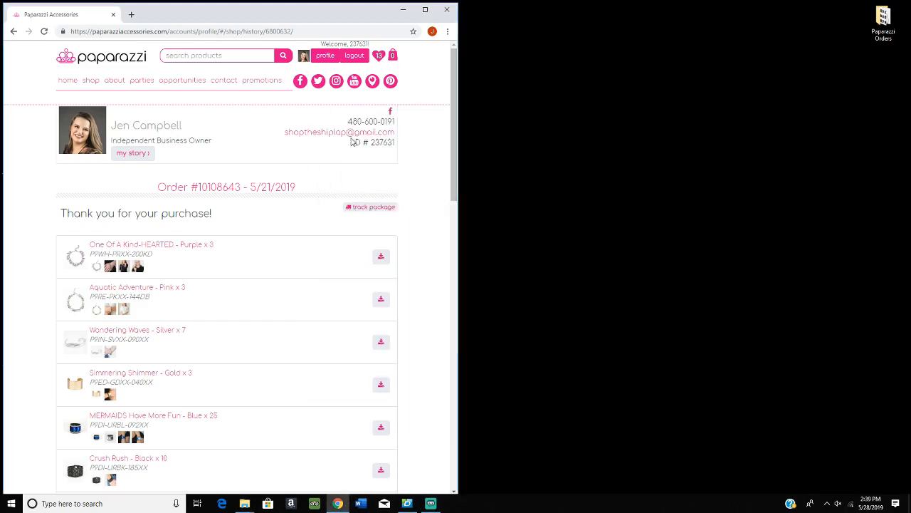
mouse_move(383, 186)
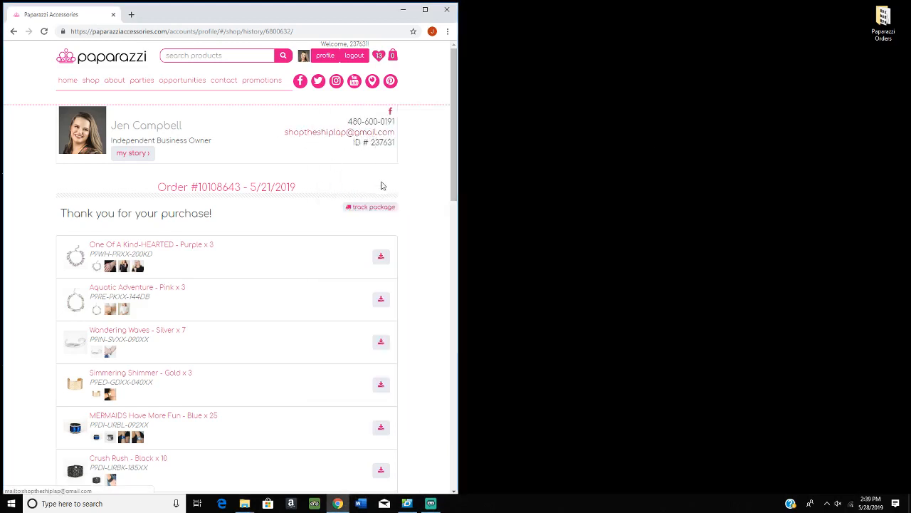
scroll(down, 3)
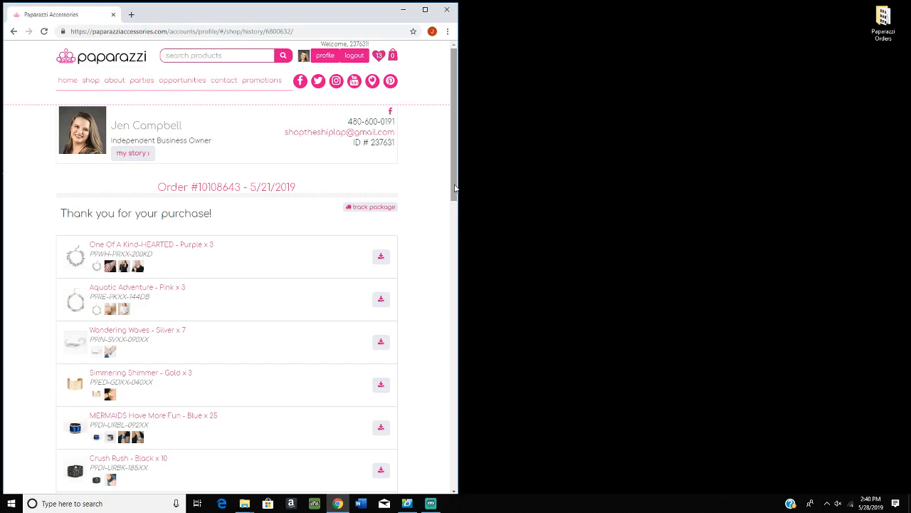
mouse_move(451, 179)
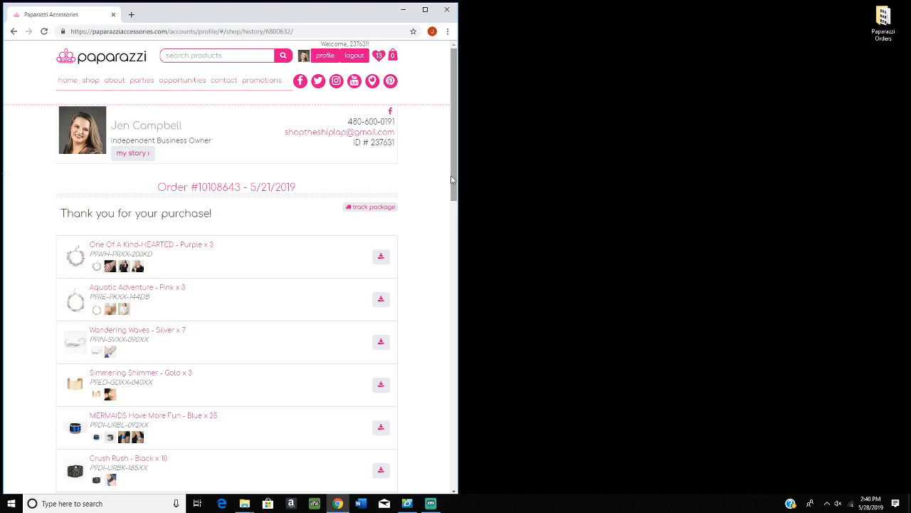